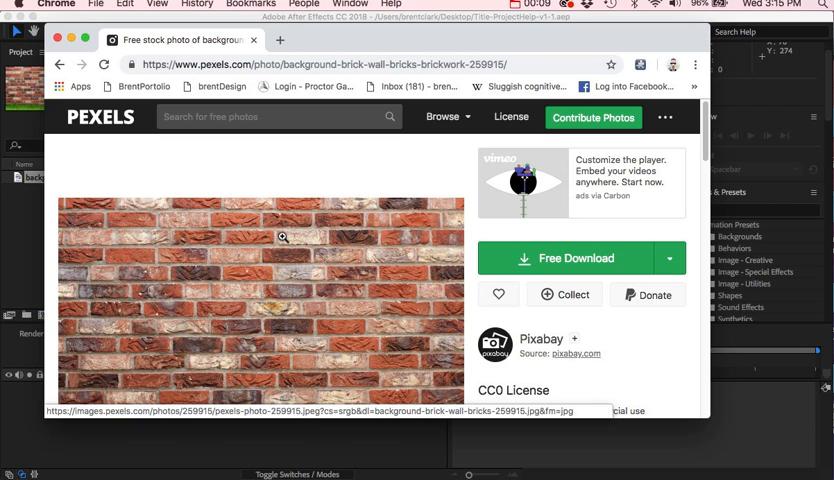
# Preview the red brick wall photo on Pexels and start its free download.
pyautogui.scroll(-3)
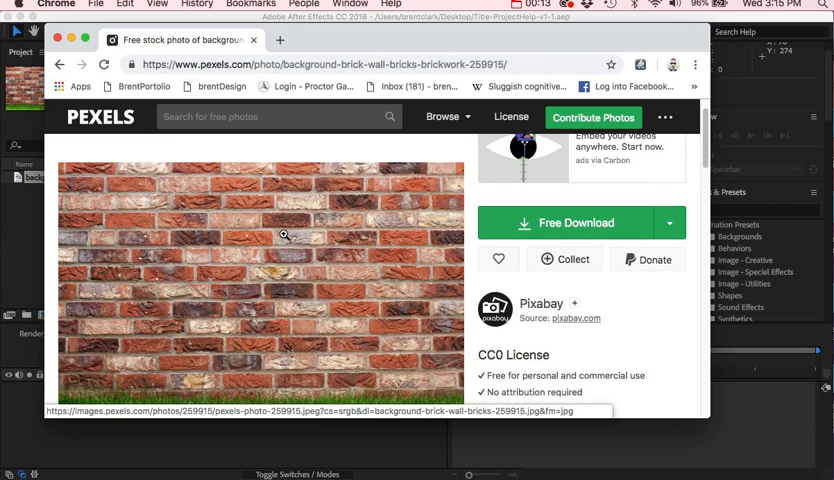
pyautogui.scroll(-3)
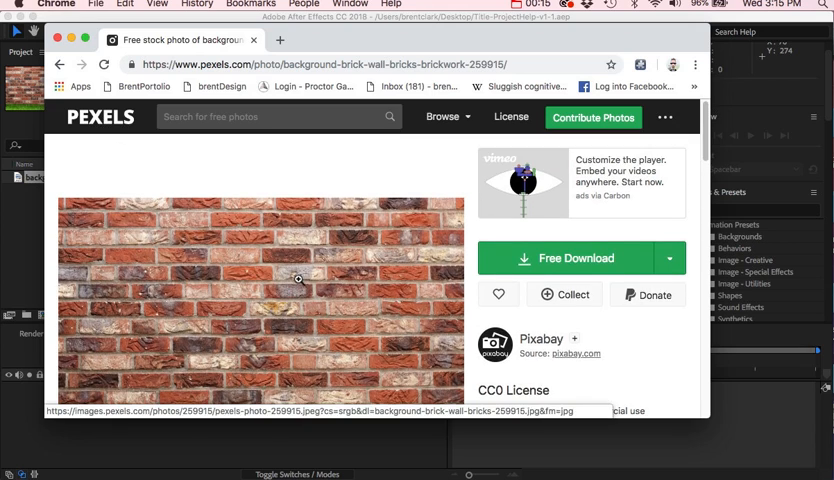
pyautogui.scroll(-3)
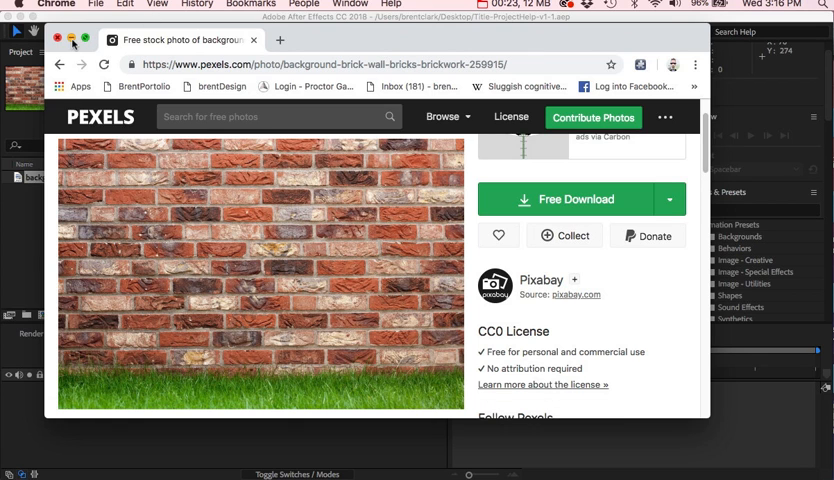
pyautogui.click(58, 40)
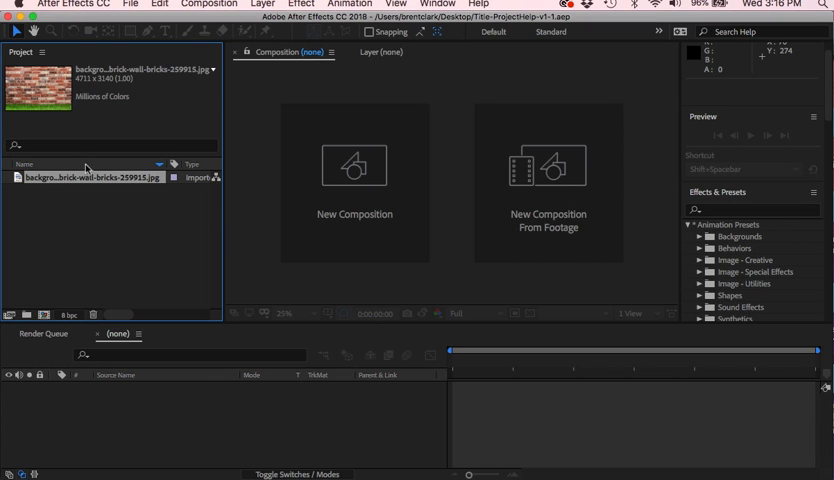
pyautogui.moveTo(48, 224)
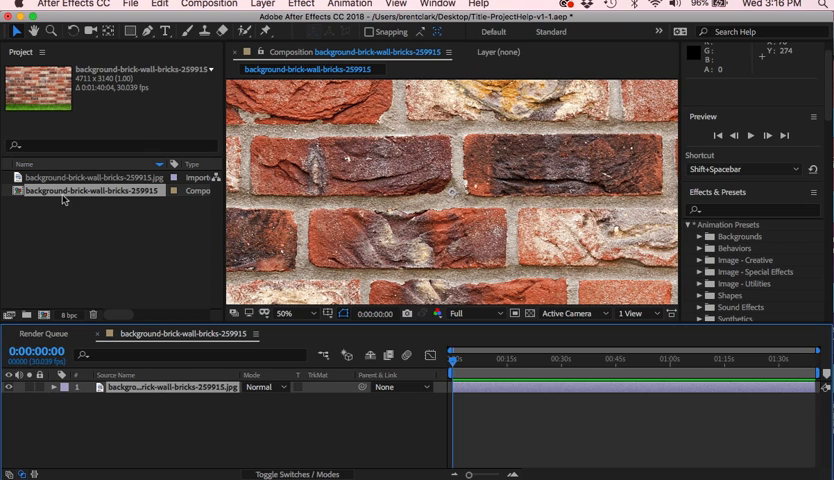
pyautogui.moveTo(124, 240)
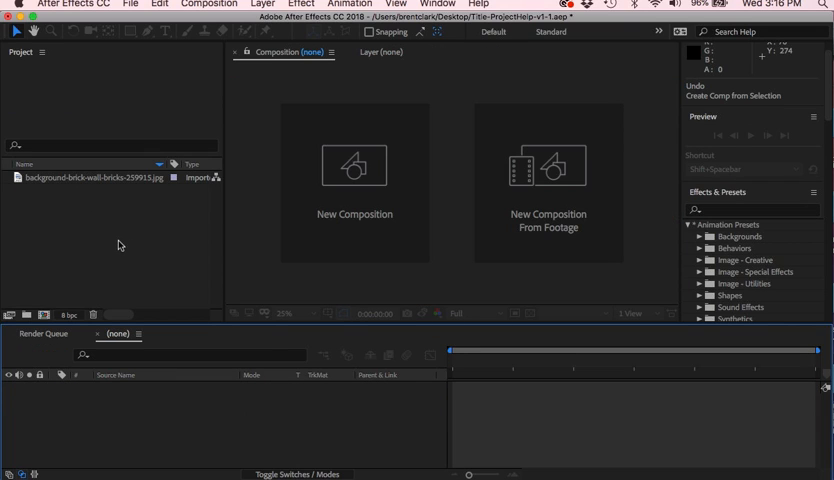
pyautogui.moveTo(44, 316)
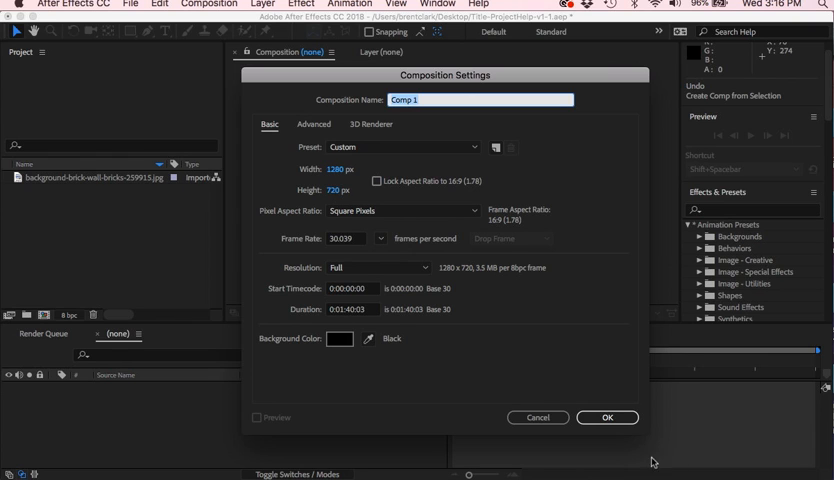
# Confirm the 1280×720 composition settings to create Comp 1.
pyautogui.click(608, 416)
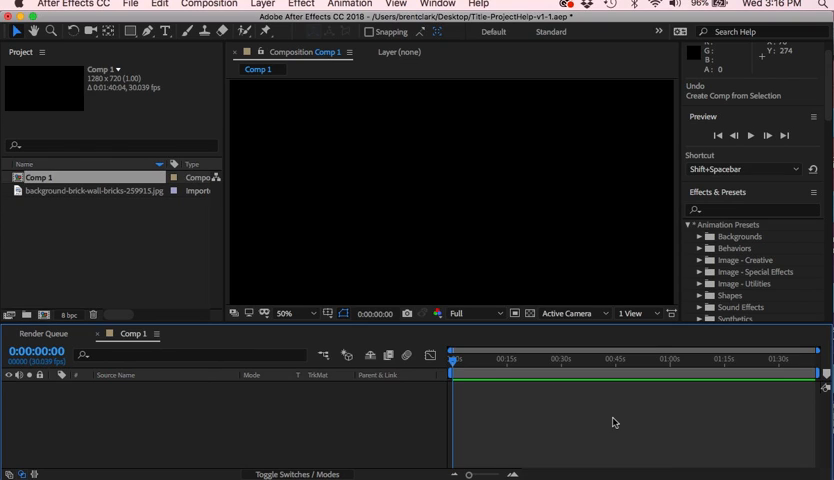
pyautogui.moveTo(36, 212)
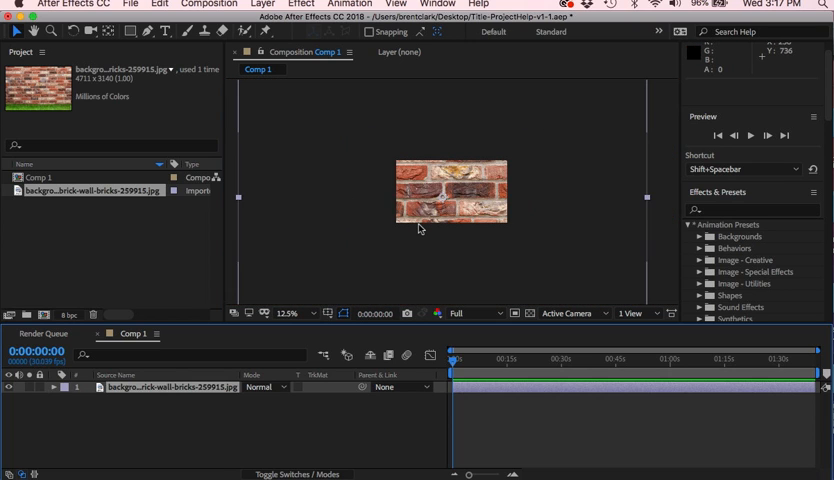
# Scale the brick photo to about 51% and reposition it to fill the frame.
pyautogui.click(288, 312)
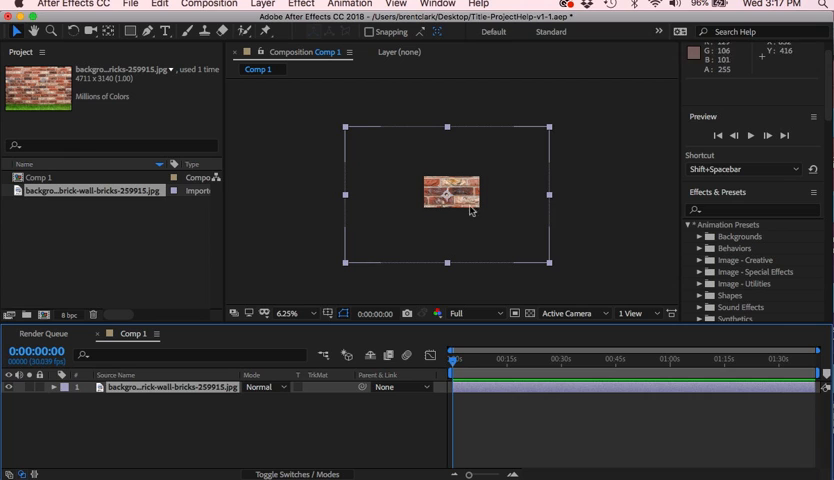
pyautogui.moveTo(348, 140)
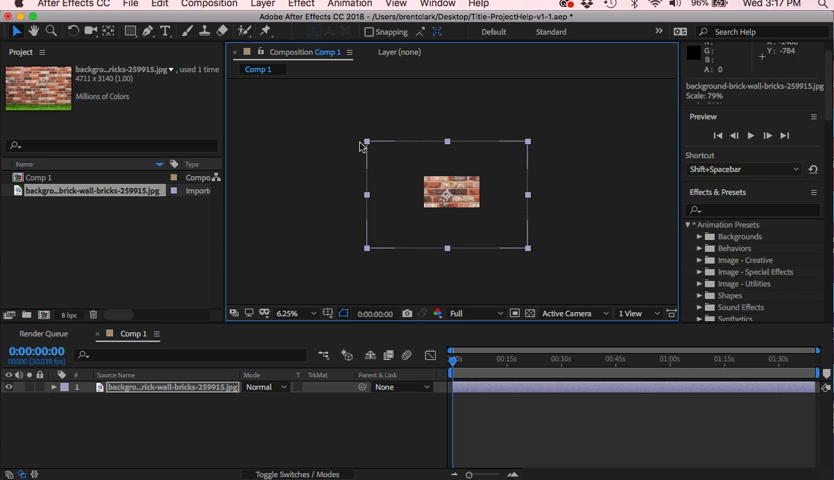
pyautogui.moveTo(364, 142); pyautogui.dragTo(410, 172)
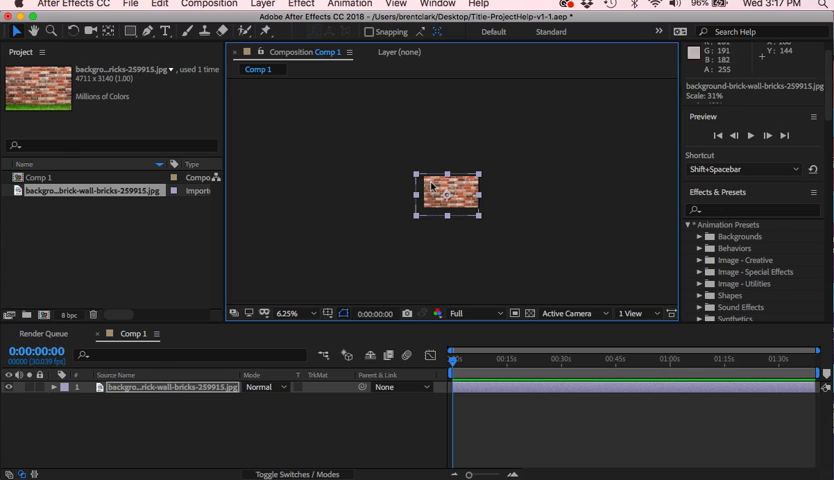
pyautogui.moveTo(448, 196); pyautogui.dragTo(448, 192)
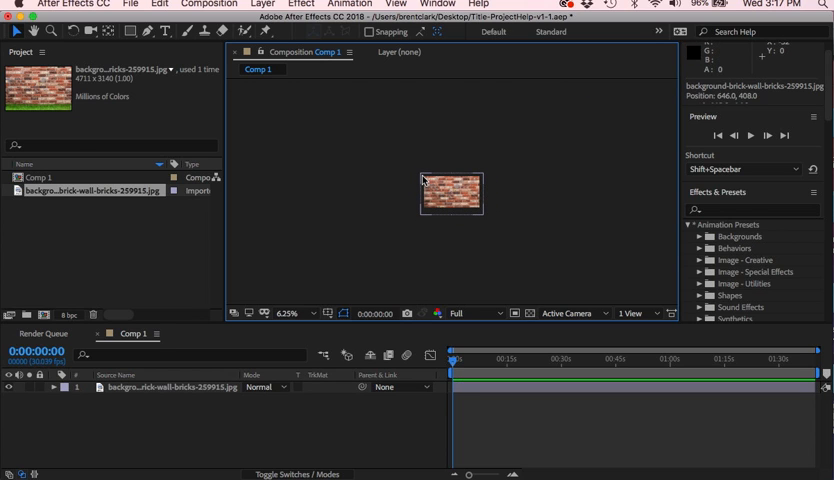
pyautogui.click(452, 192)
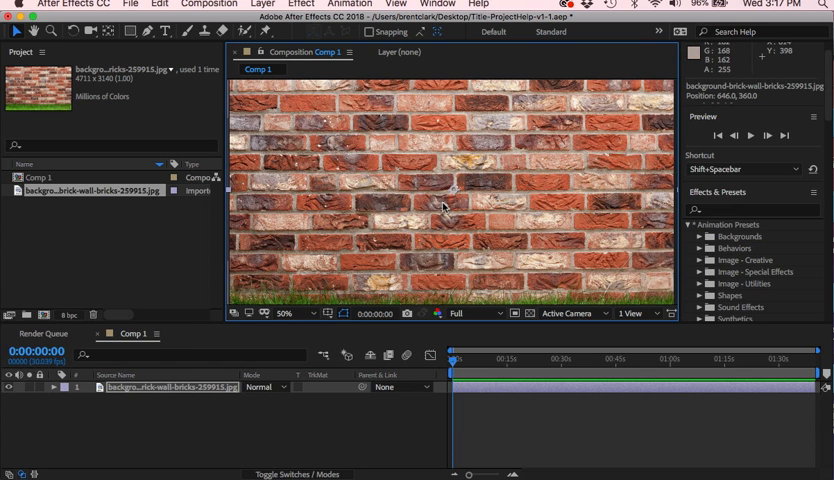
pyautogui.click(292, 312)
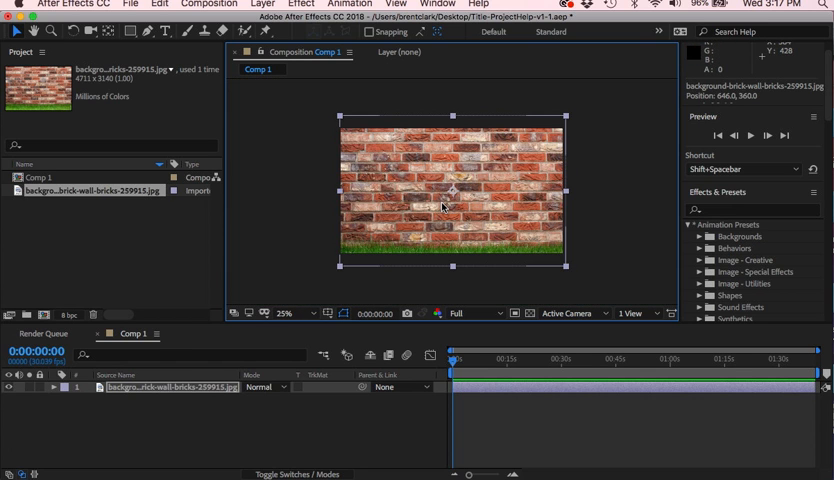
pyautogui.click(296, 184)
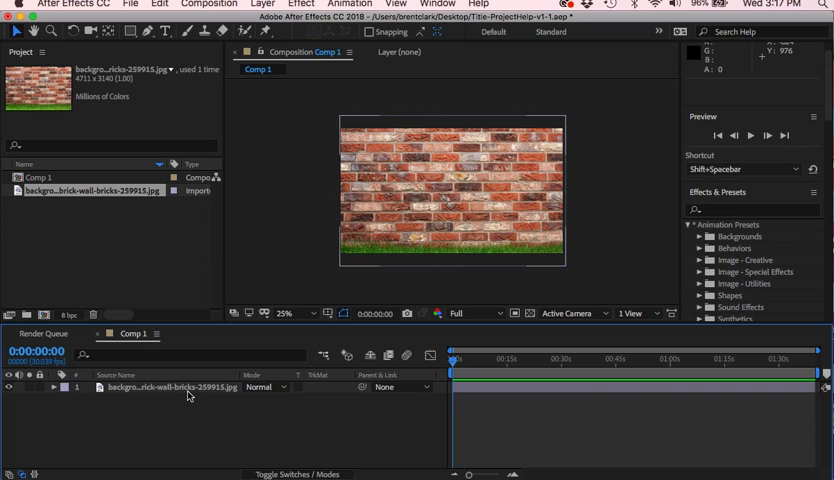
pyautogui.moveTo(476, 170)
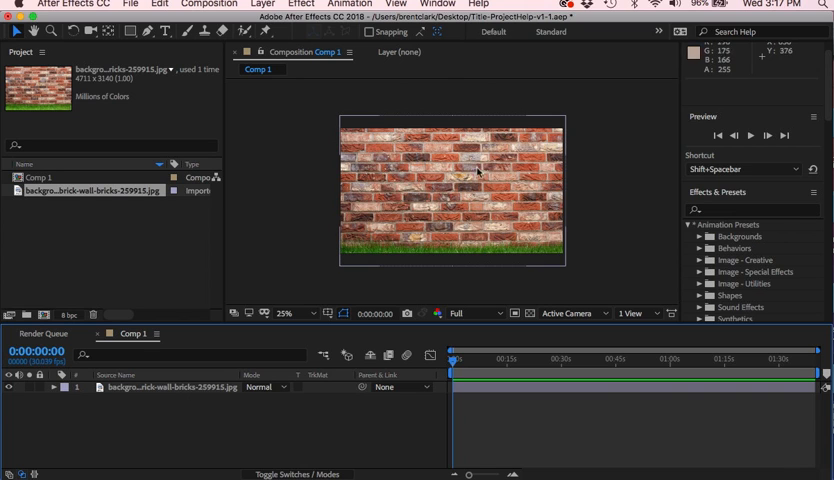
pyautogui.moveTo(448, 204)
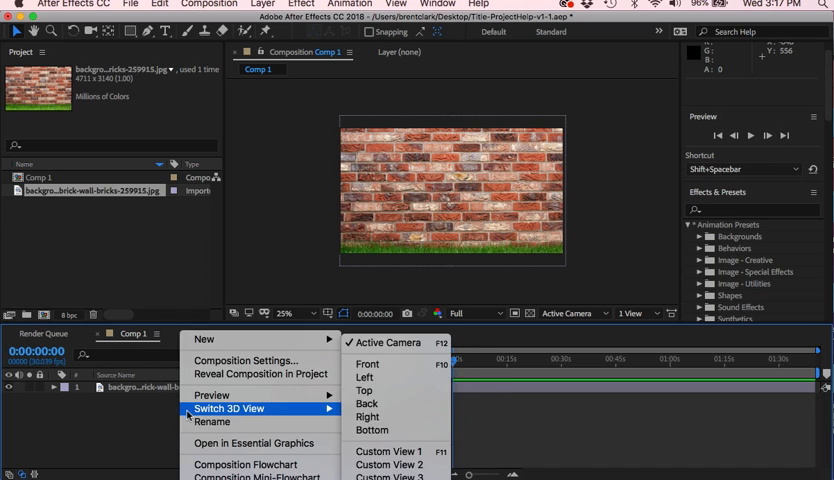
pyautogui.moveTo(204, 340)
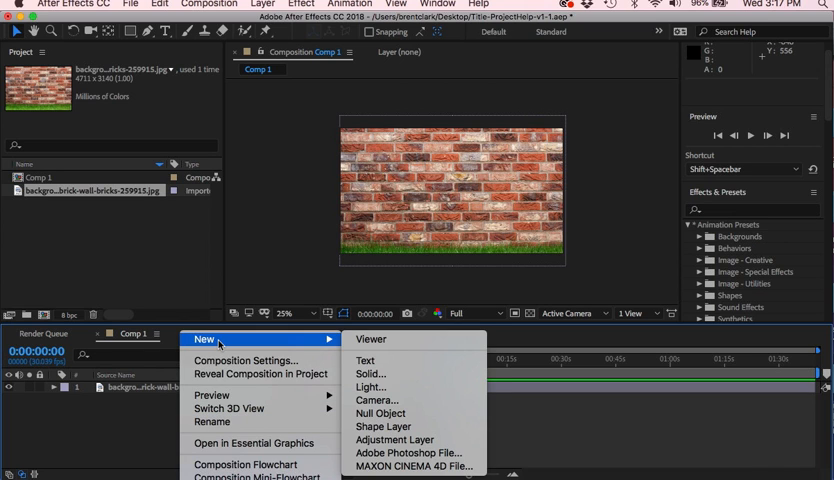
pyautogui.moveTo(372, 372)
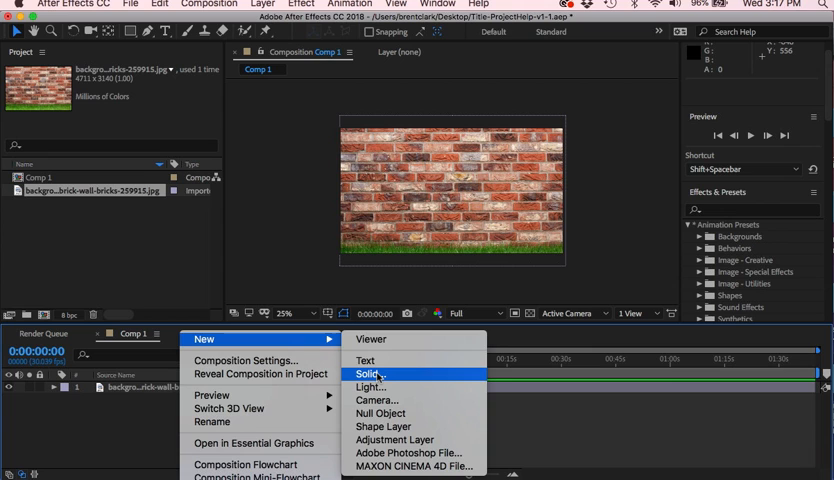
# Create the full-frame solid 'Dark Red Solid 1' with a darker red colour.
pyautogui.click(372, 374)
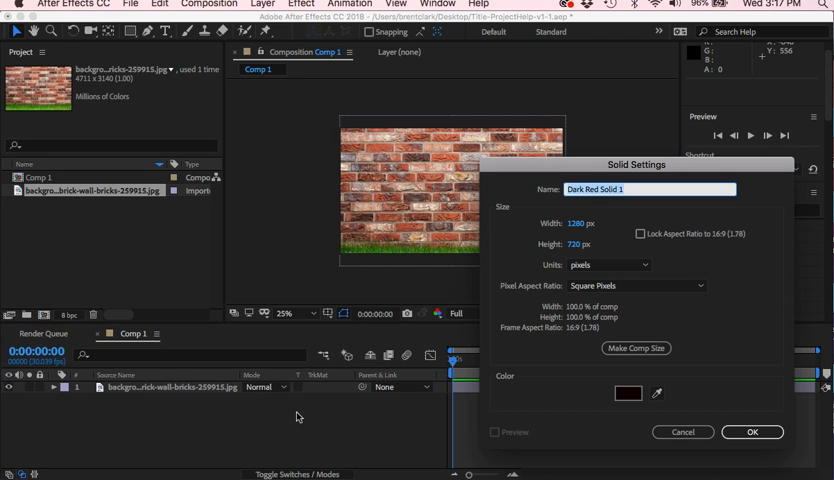
pyautogui.moveTo(600, 350)
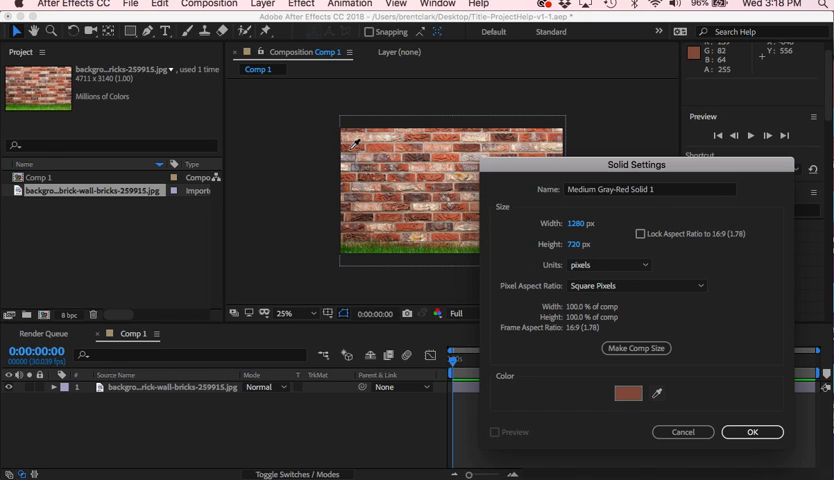
pyautogui.moveTo(448, 264)
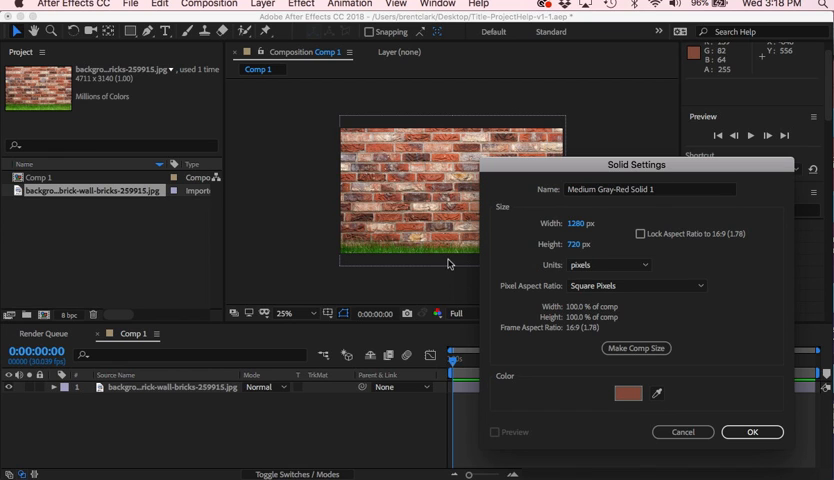
pyautogui.moveTo(436, 200)
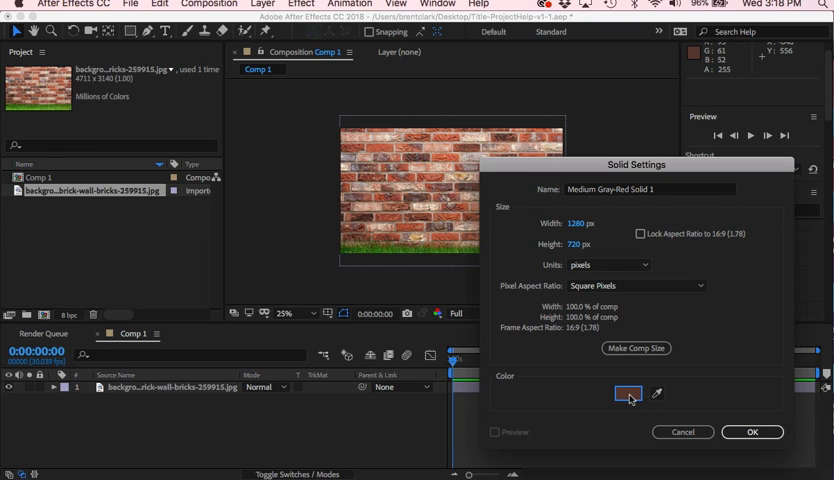
pyautogui.click(628, 392)
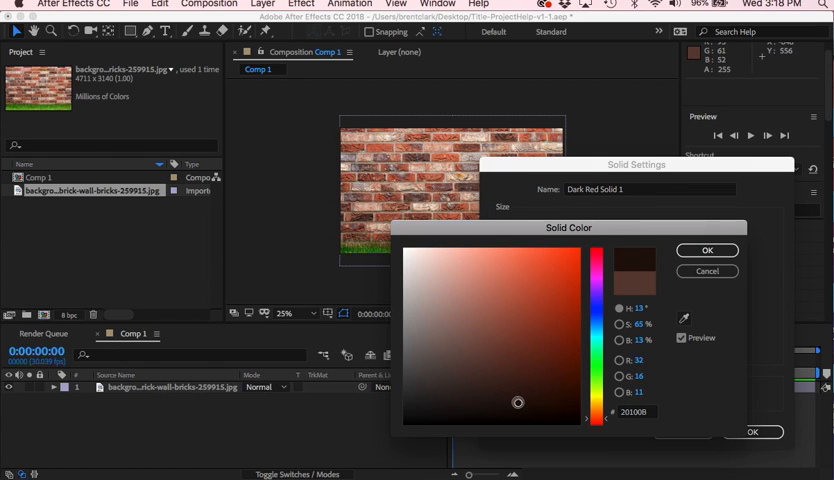
pyautogui.moveTo(516, 404); pyautogui.dragTo(522, 412)
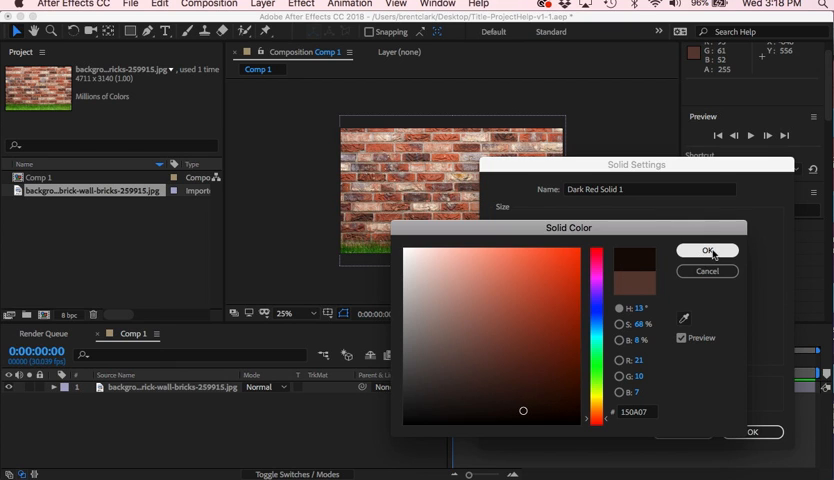
pyautogui.click(708, 250)
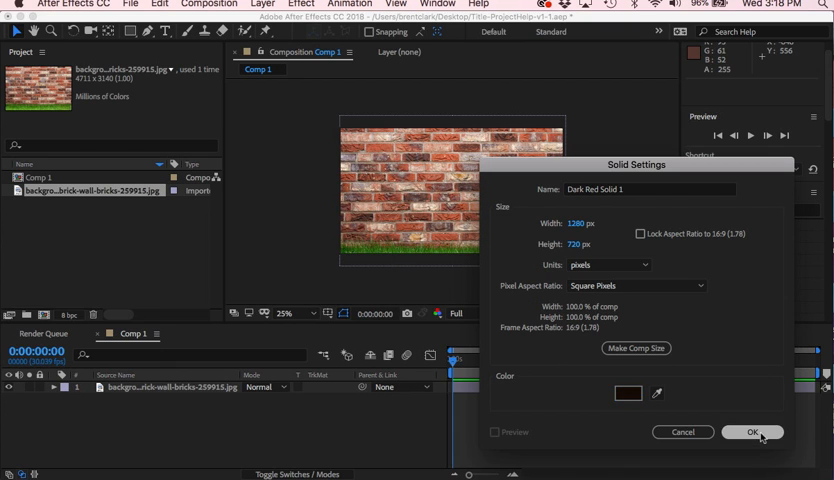
pyautogui.click(752, 432)
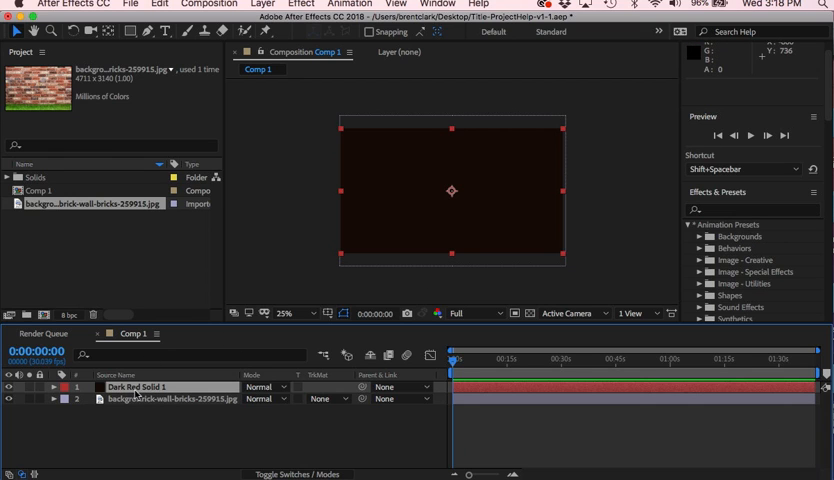
# Lower Dark Red Solid 1's opacity to about 57% so the wall shows through.
pyautogui.click(136, 388)
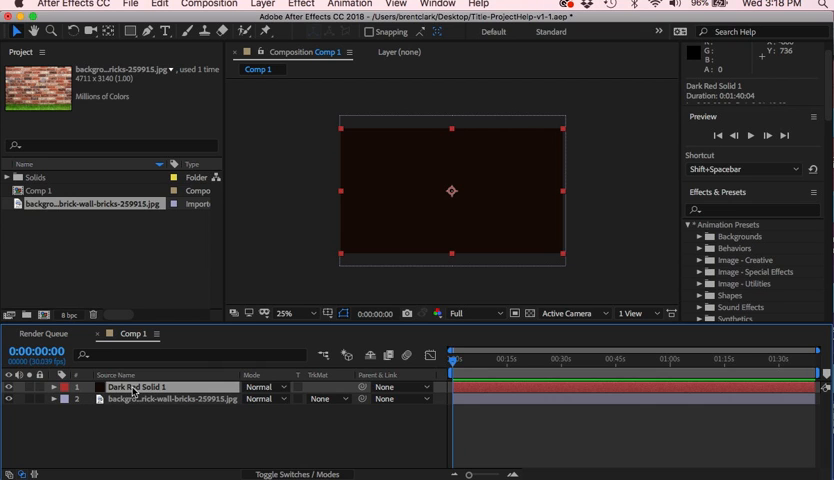
pyautogui.click(44, 388)
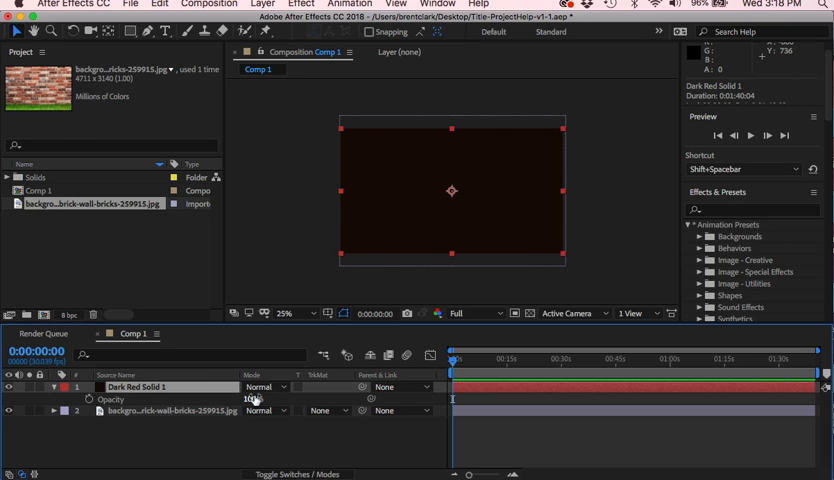
pyautogui.moveTo(252, 400); pyautogui.dragTo(248, 400)
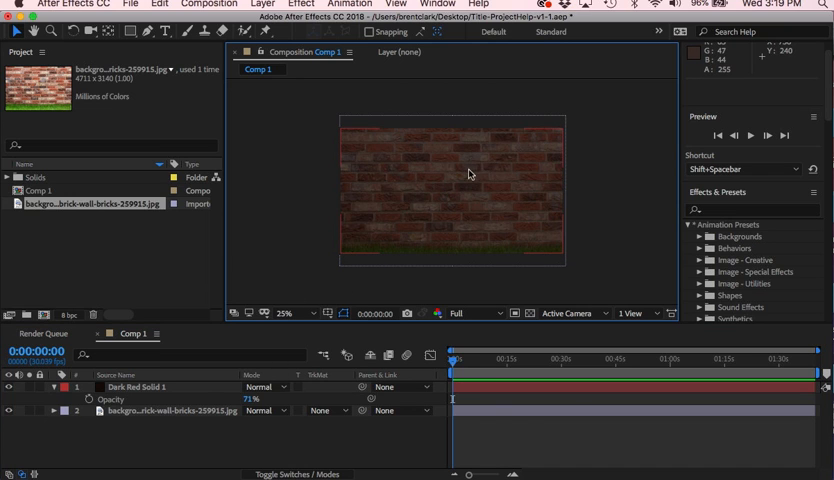
pyautogui.moveTo(426, 196)
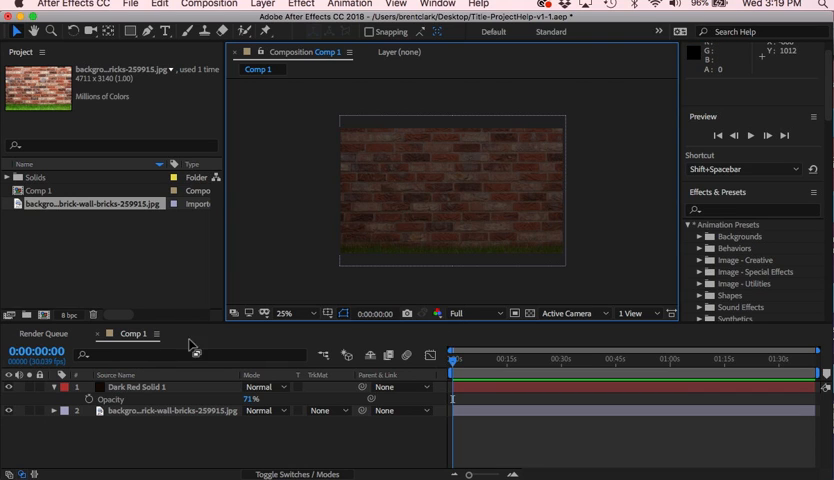
pyautogui.moveTo(230, 322)
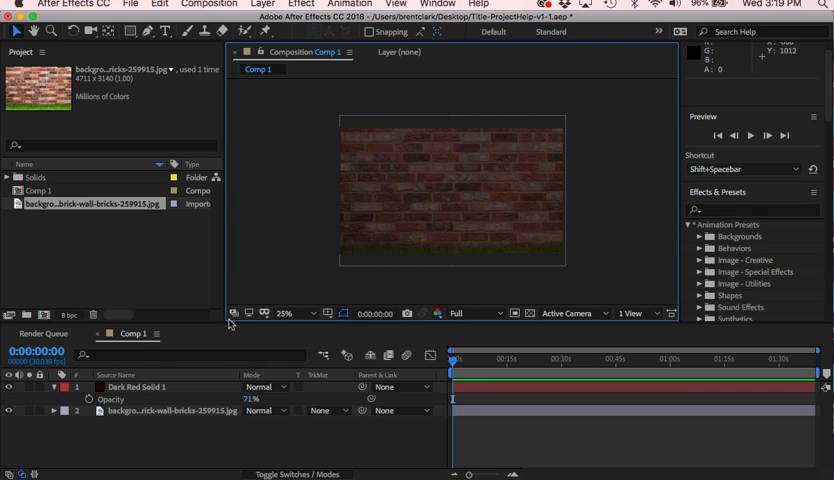
pyautogui.moveTo(224, 352)
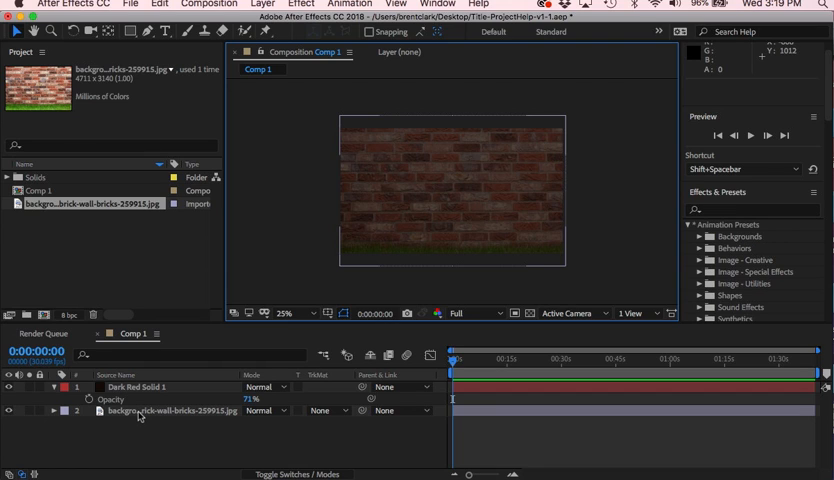
pyautogui.moveTo(336, 376)
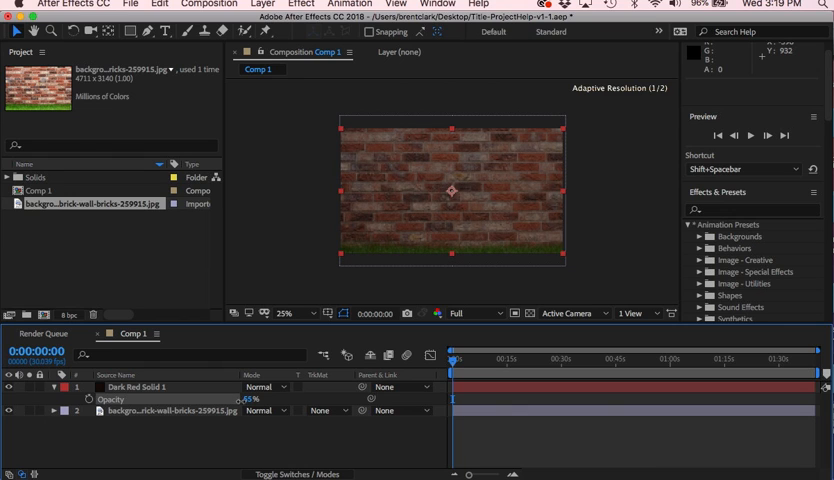
pyautogui.moveTo(254, 400); pyautogui.dragTo(254, 400)
pyautogui.write('57')
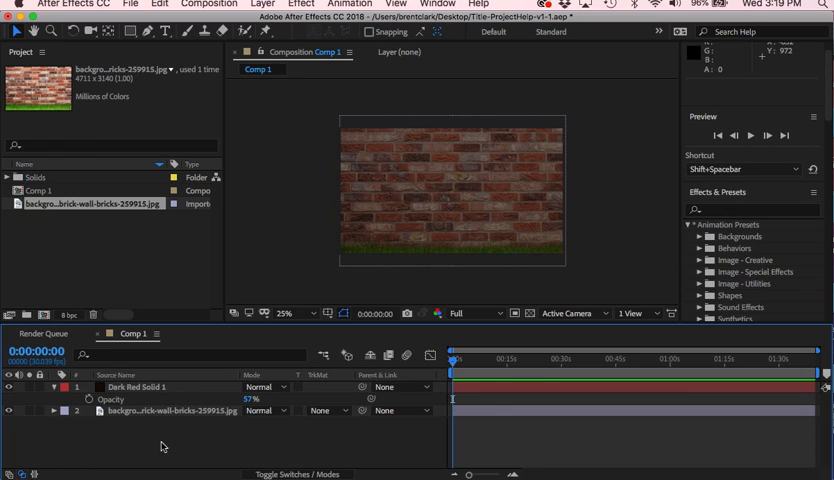
# Start a new text layer on the wall with the Horizontal Type Tool.
pyautogui.click(140, 388)
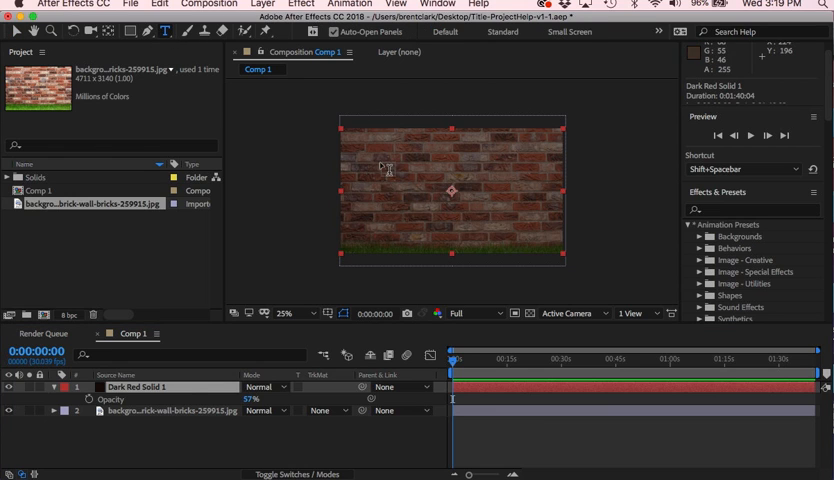
pyautogui.click(172, 32)
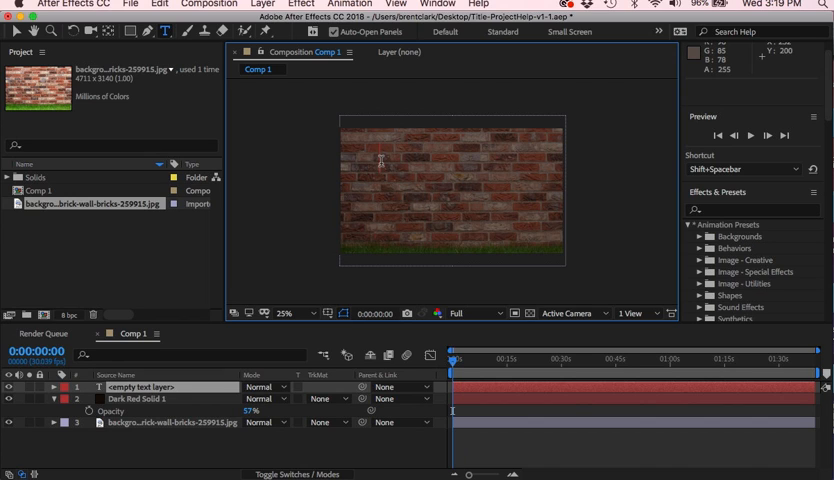
# Write 'Harriet & Harold Wedding Day' on two lines and select all the text.
pyautogui.write('Harriet')
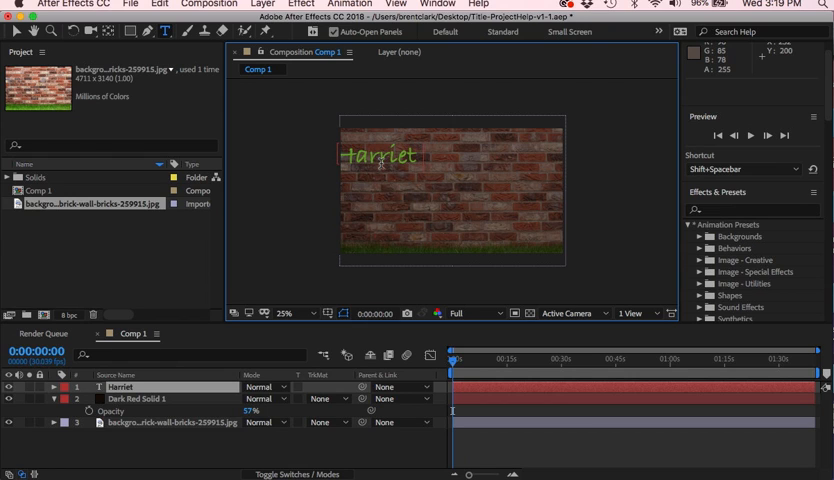
pyautogui.write('& Harold')
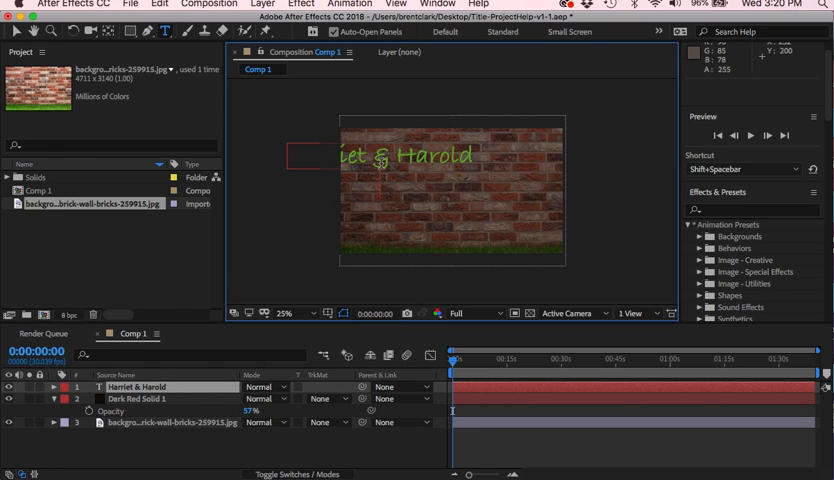
pyautogui.write('Wedding Day')
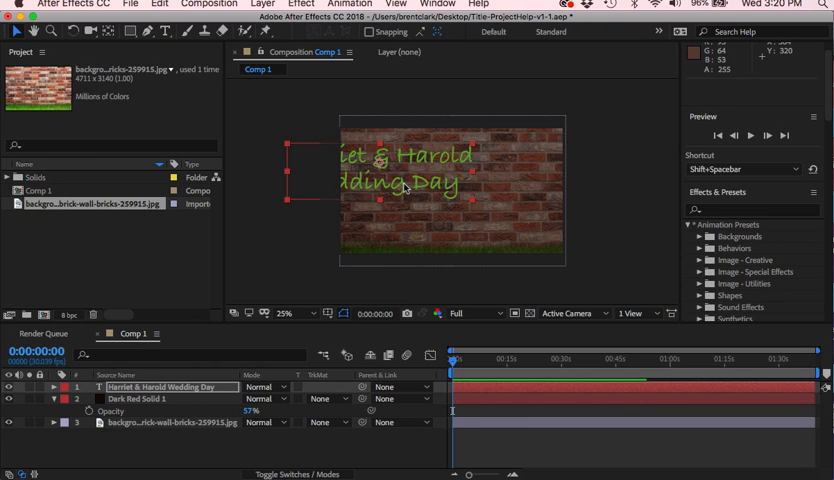
pyautogui.moveTo(400, 164); pyautogui.dragTo(450, 218)
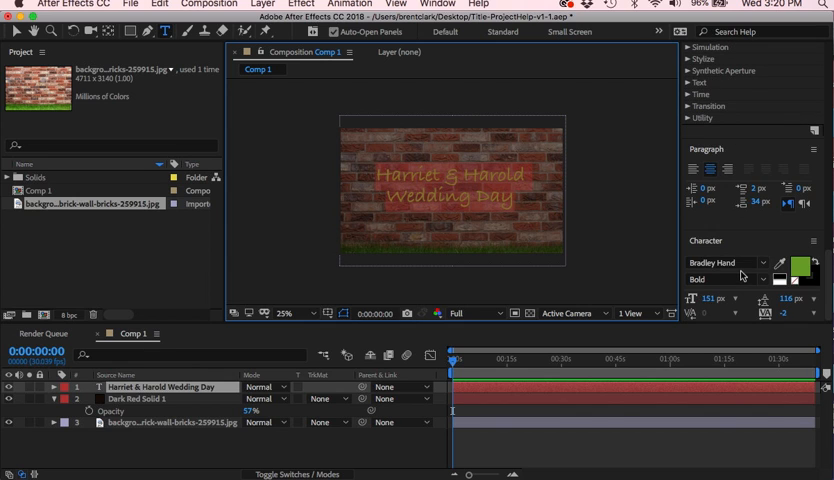
# Colour the title red, then change it to a near-white fill.
pyautogui.click(804, 264)
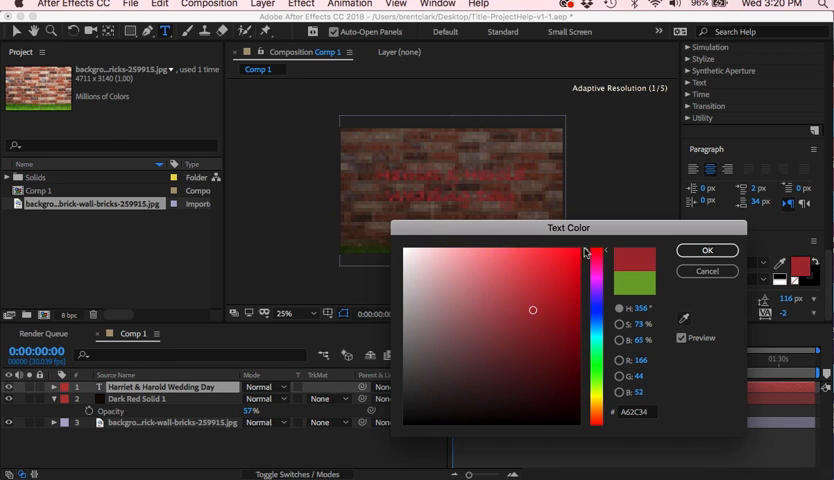
pyautogui.moveTo(532, 310); pyautogui.dragTo(580, 248)
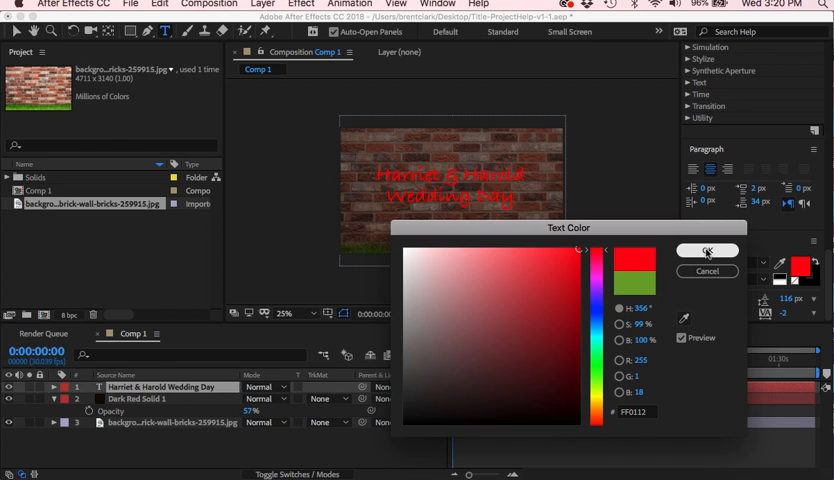
pyautogui.click(706, 250)
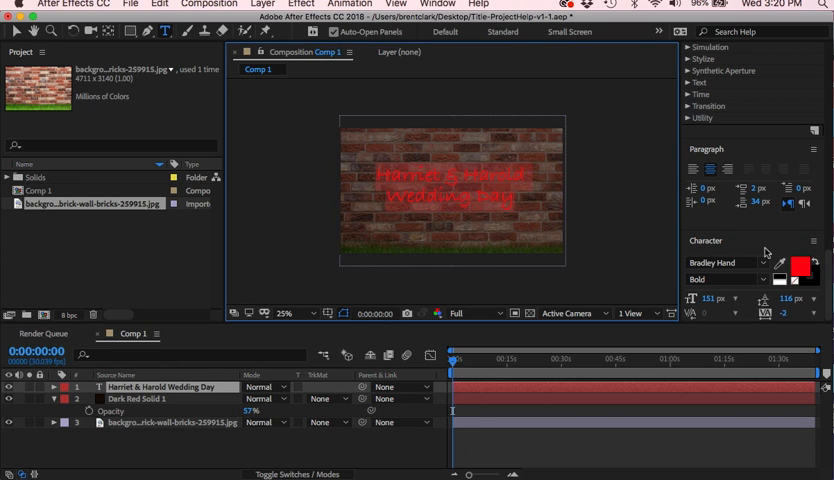
pyautogui.click(804, 264)
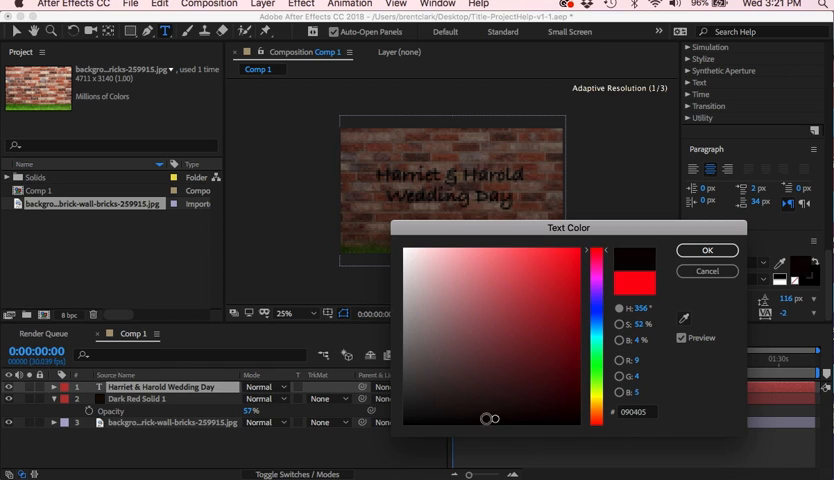
pyautogui.moveTo(490, 420); pyautogui.dragTo(468, 434)
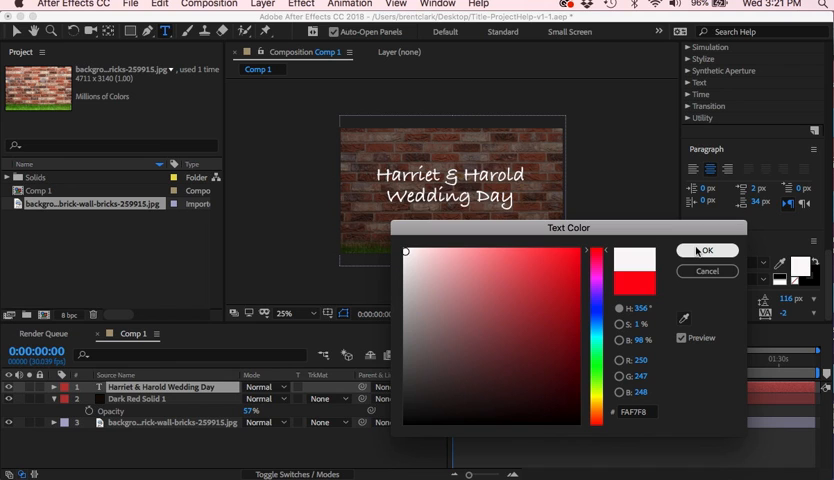
pyautogui.click(708, 250)
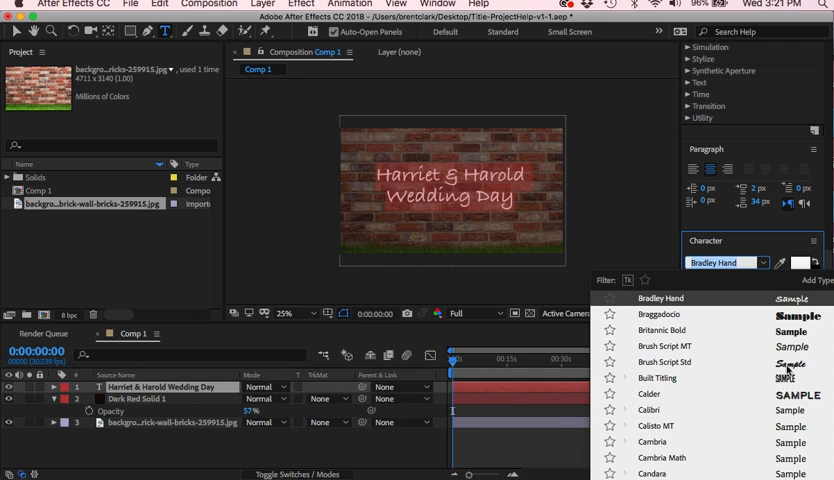
pyautogui.moveTo(744, 376)
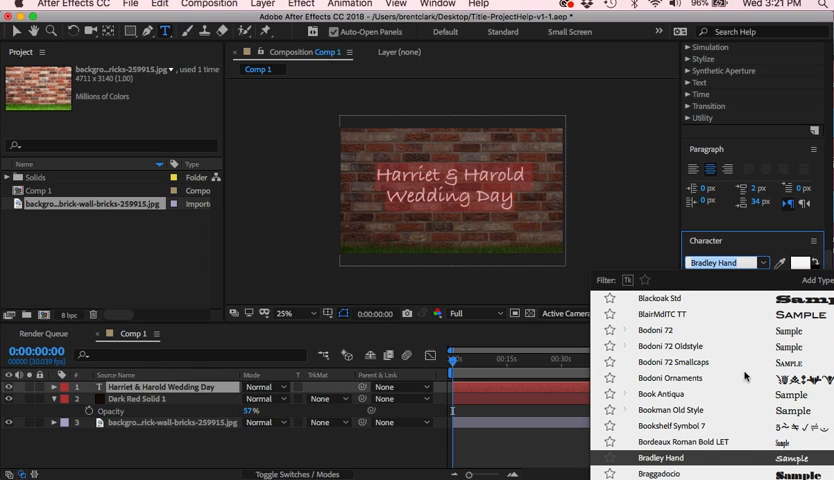
# Scroll through the timeline layers around Dark Red Solid 1.
pyautogui.scroll(3)
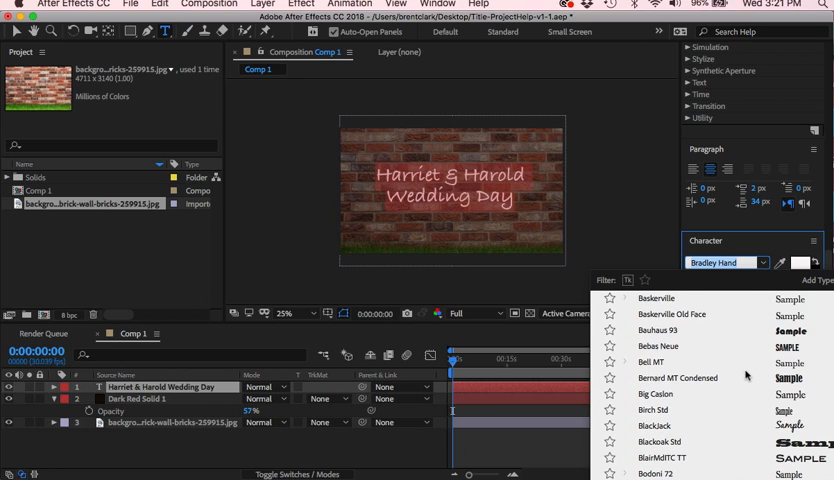
pyautogui.scroll(3)
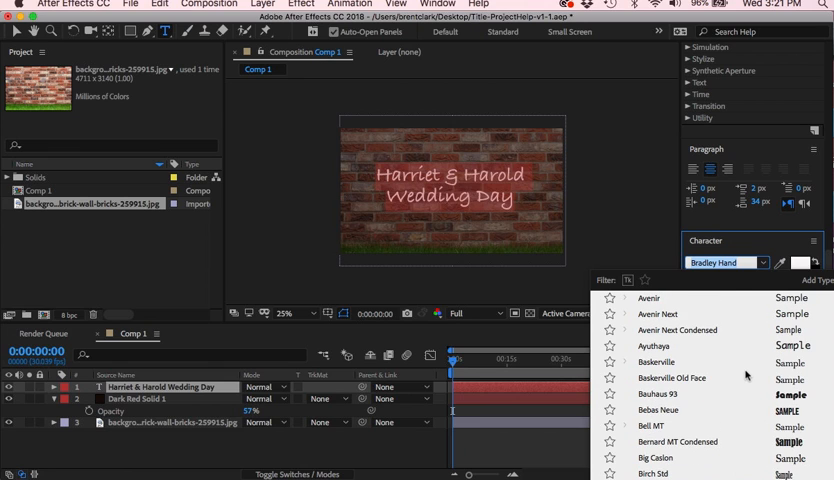
pyautogui.scroll(-3)
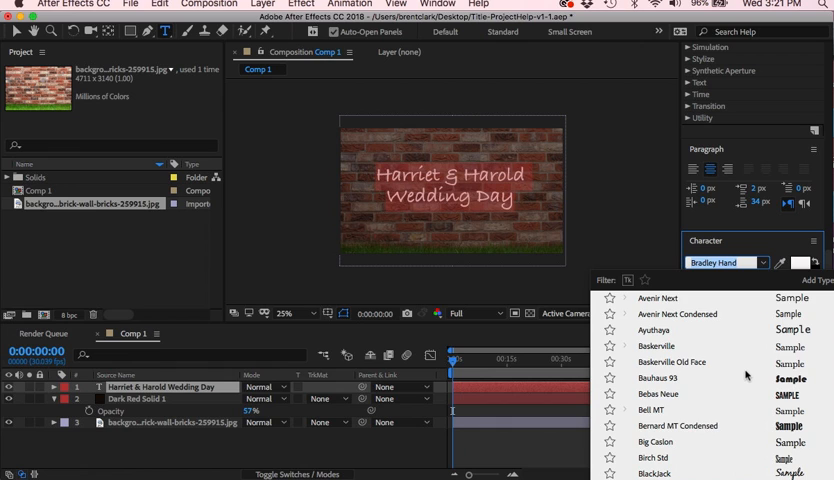
pyautogui.scroll(-3)
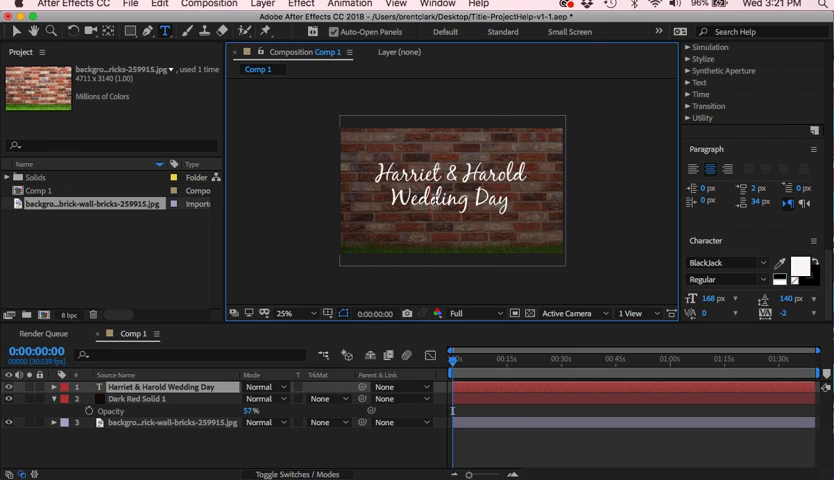
pyautogui.moveTo(240, 96)
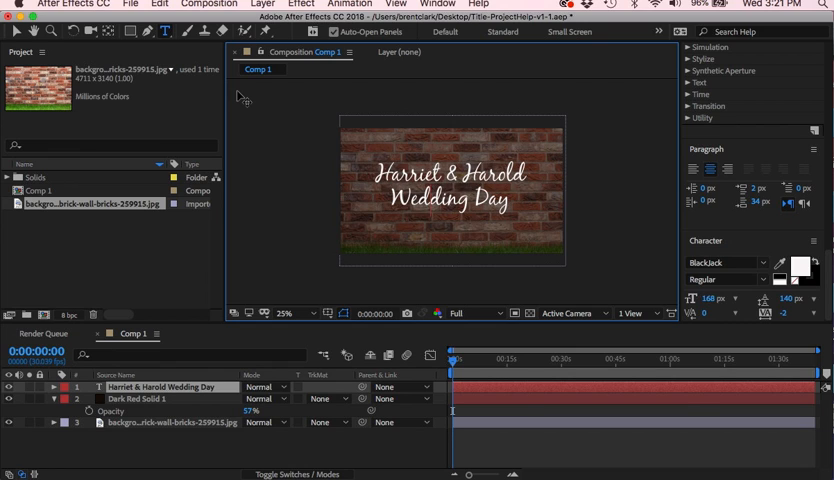
pyautogui.moveTo(380, 128)
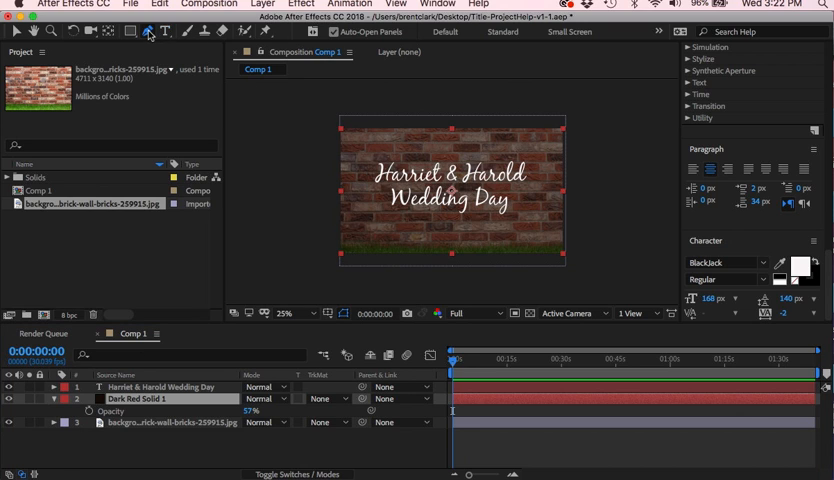
# Pick the Pen tool to draw the heart mask on the dark solid.
pyautogui.click(148, 32)
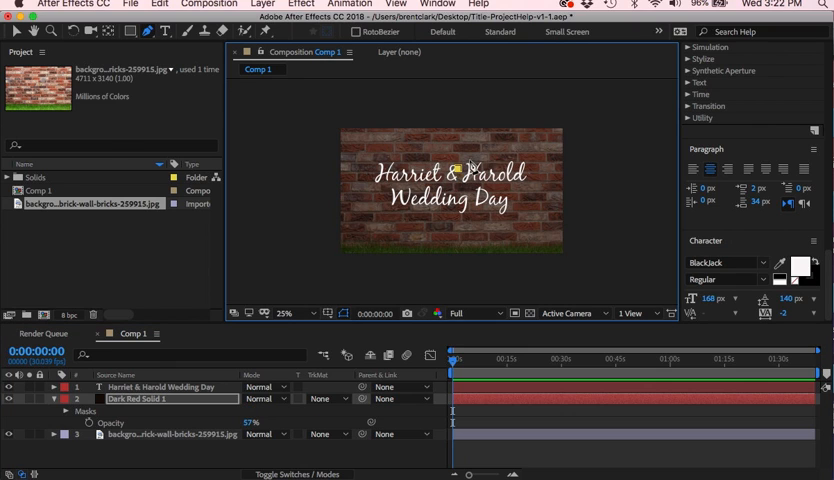
pyautogui.moveTo(480, 160)
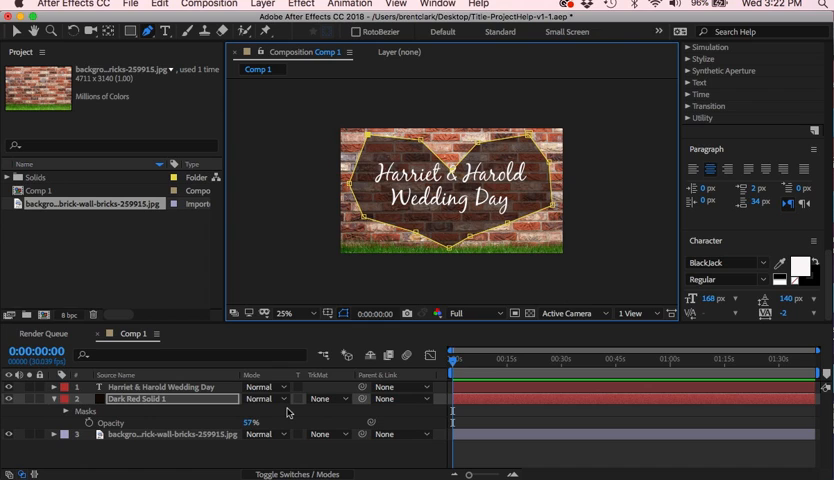
pyautogui.moveTo(196, 408)
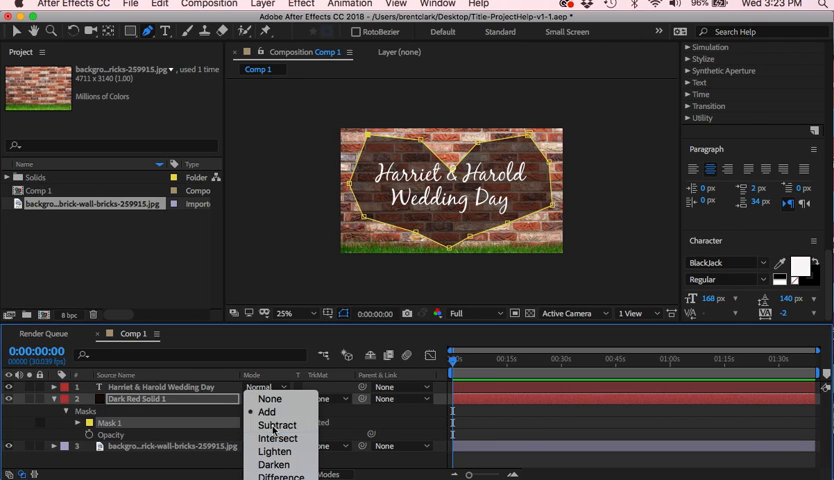
# Set Mask 1 on the dark red solid to Subtract so the heart cuts it out.
pyautogui.click(276, 424)
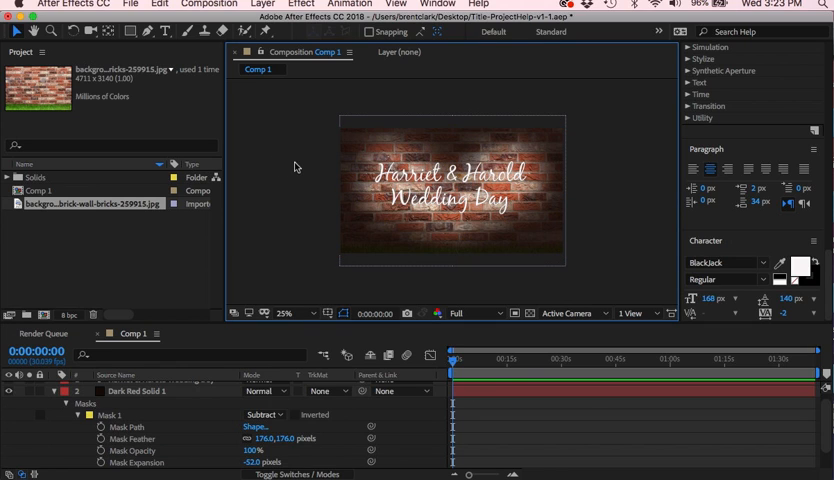
pyautogui.moveTo(296, 168)
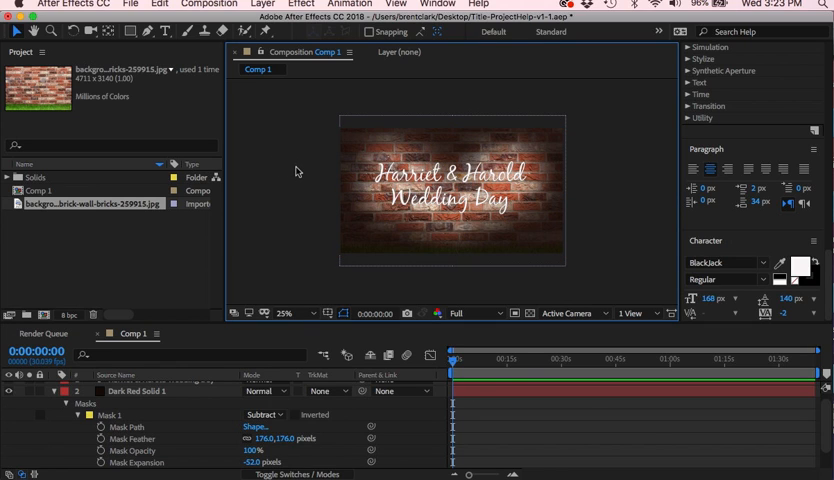
pyautogui.moveTo(308, 208)
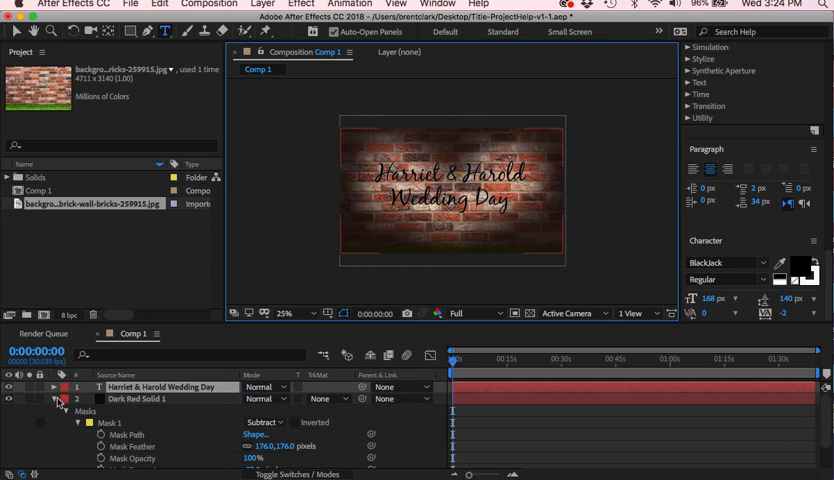
# Create a new solid layer, Medium Grey-Red Solid 1, in a muted red shade.
pyautogui.rightClick(50, 334)
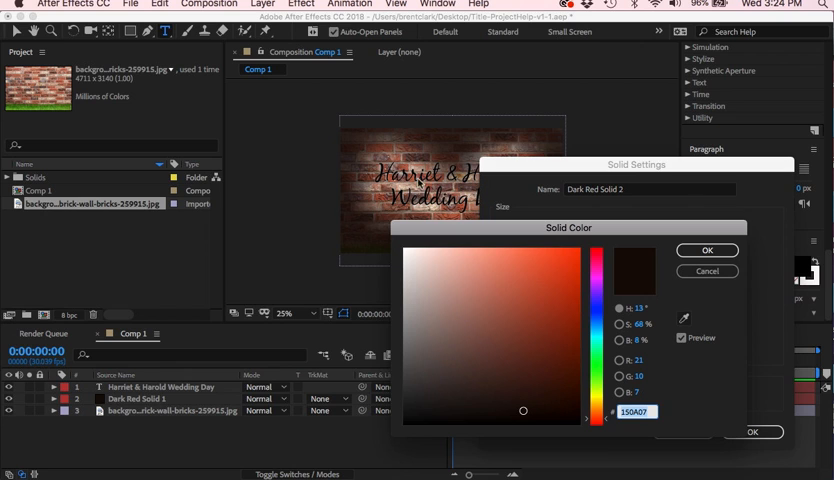
pyautogui.click(420, 282)
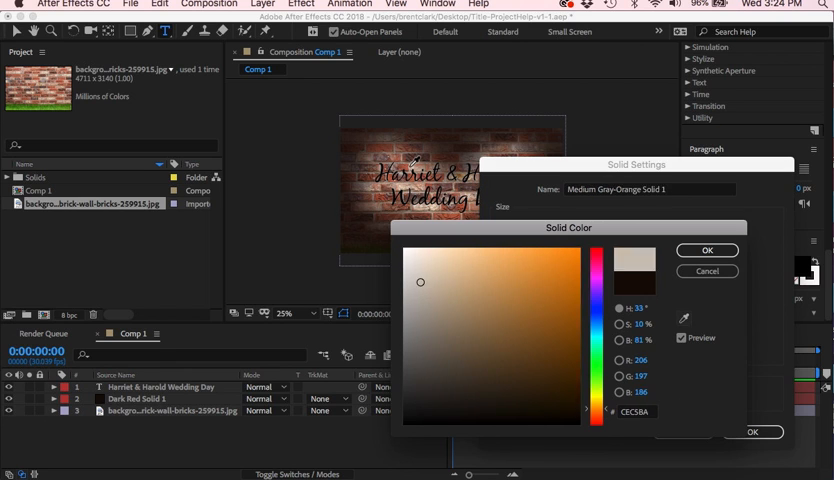
pyautogui.click(502, 336)
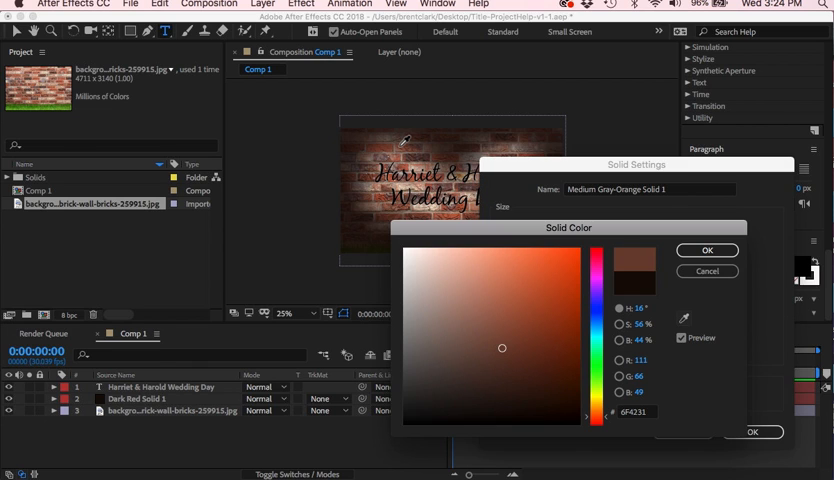
pyautogui.click(470, 312)
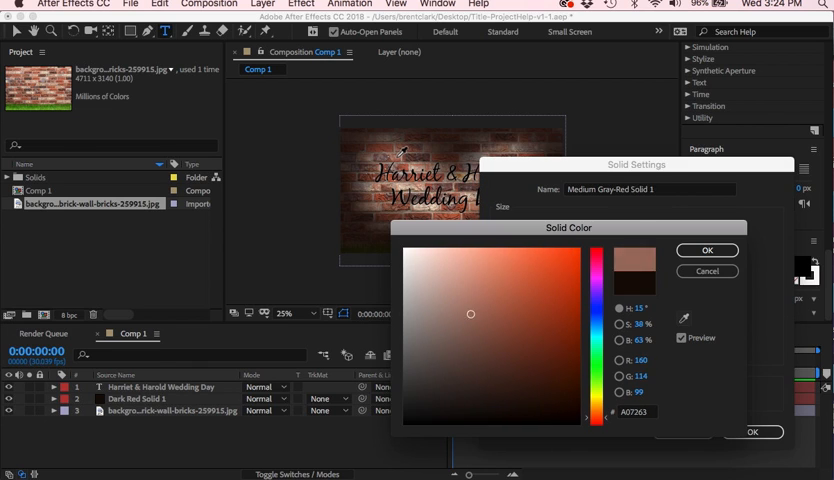
pyautogui.click(500, 320)
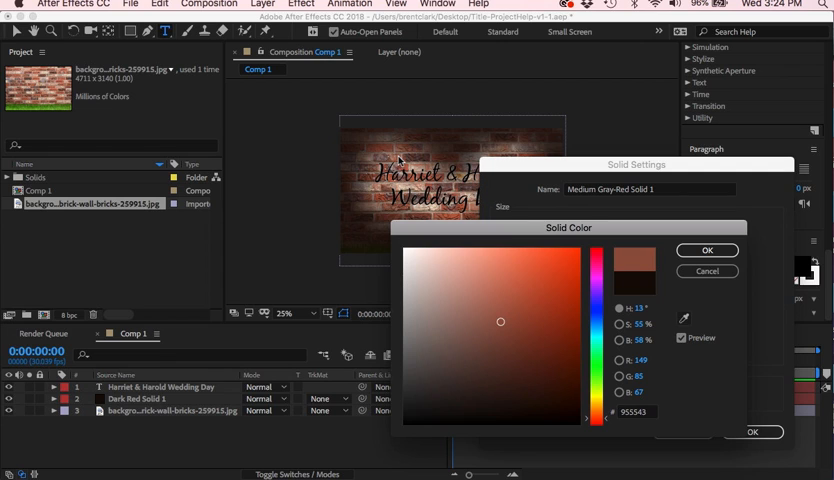
pyautogui.click(496, 264)
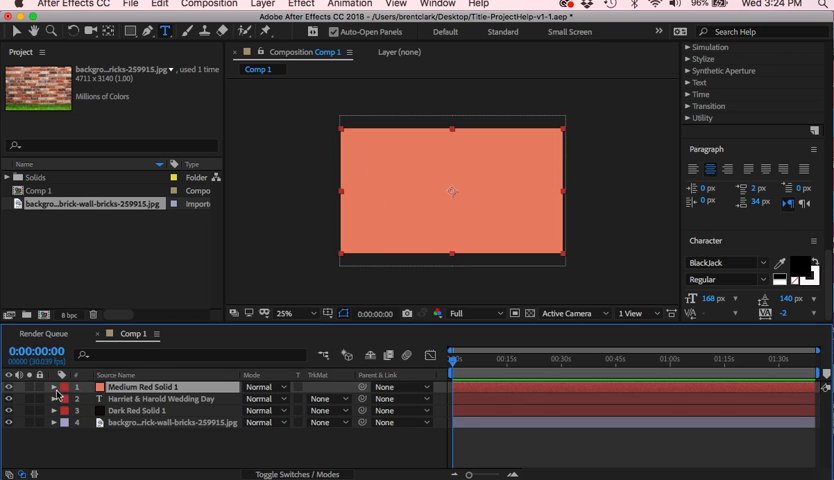
# Move Medium Red Solid 1 beneath the dark red solid and reveal its Transform properties.
pyautogui.click(52, 388)
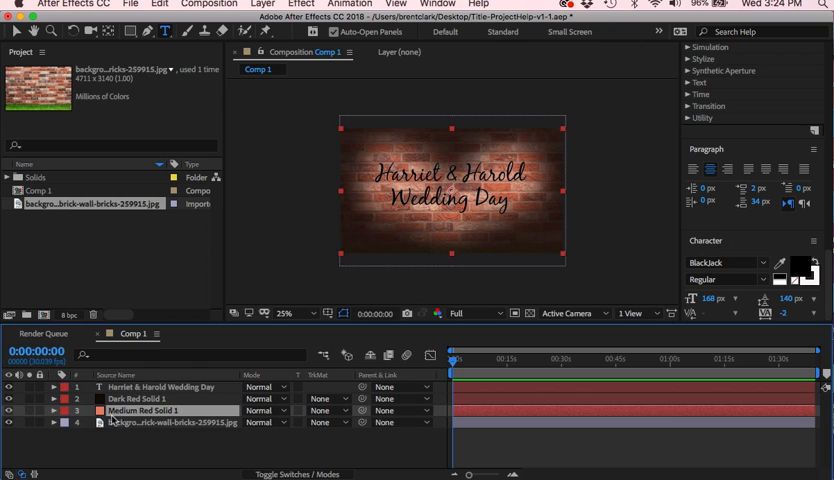
pyautogui.click(58, 412)
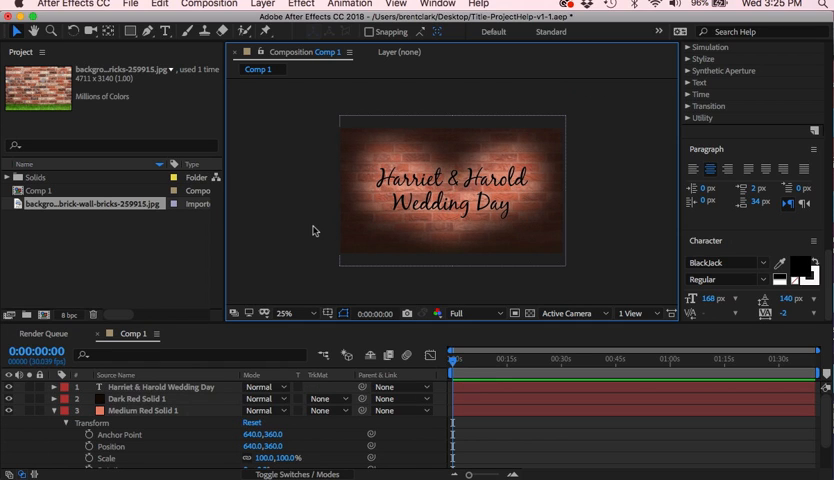
pyautogui.moveTo(646, 250)
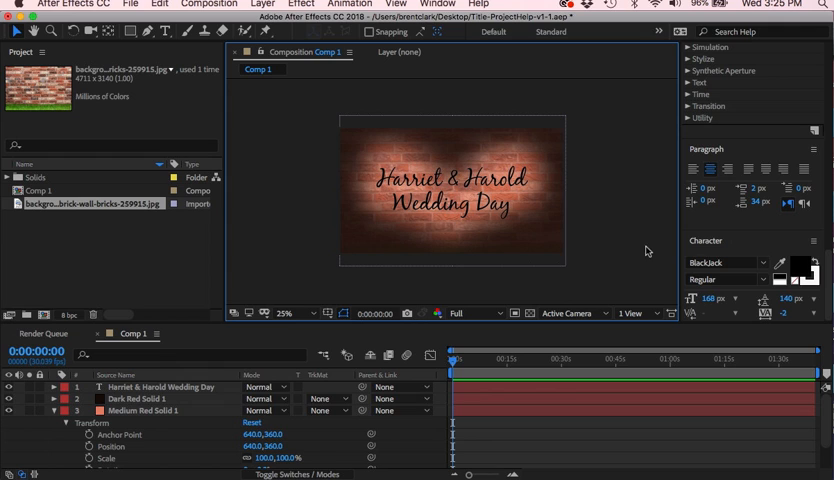
pyautogui.moveTo(612, 260)
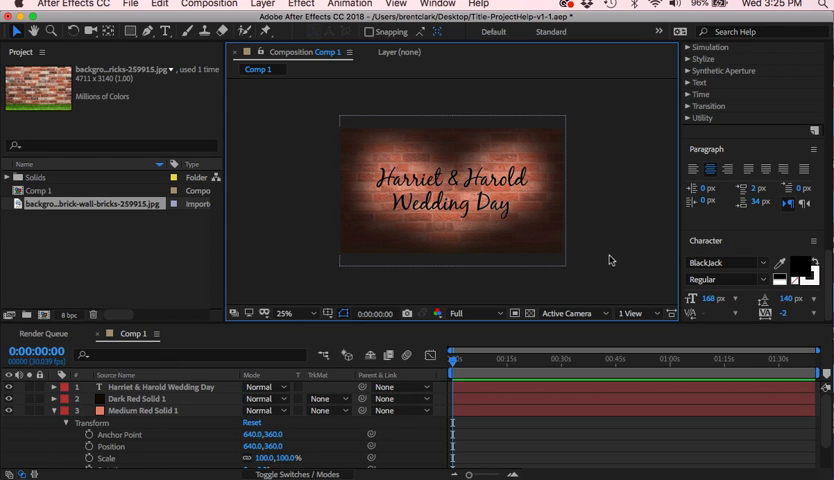
pyautogui.click(284, 312)
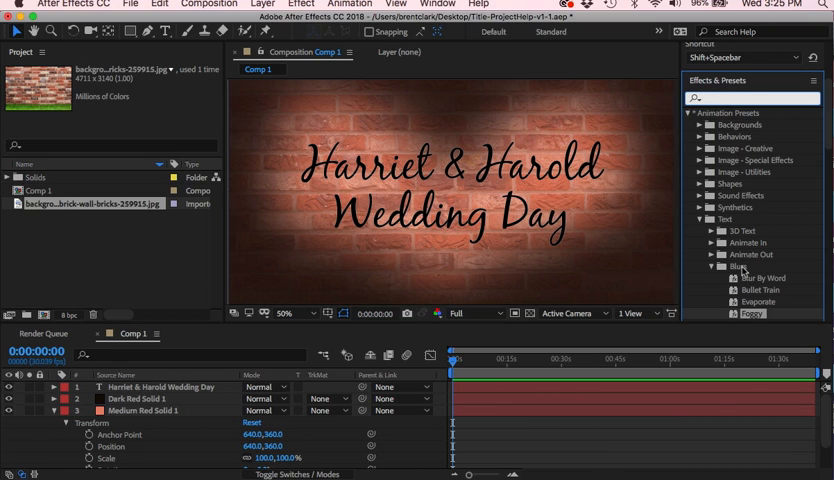
# Apply the Blur By Word text animation preset to the wedding title layer.
pyautogui.scroll(-3)
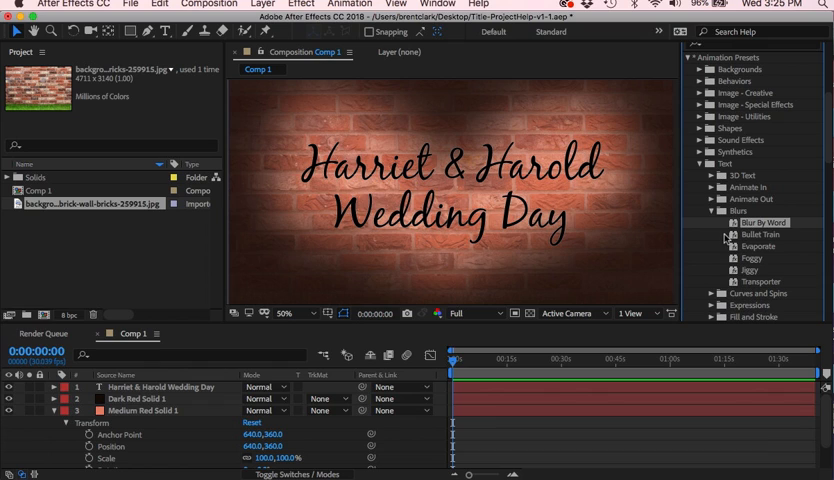
pyautogui.moveTo(766, 264)
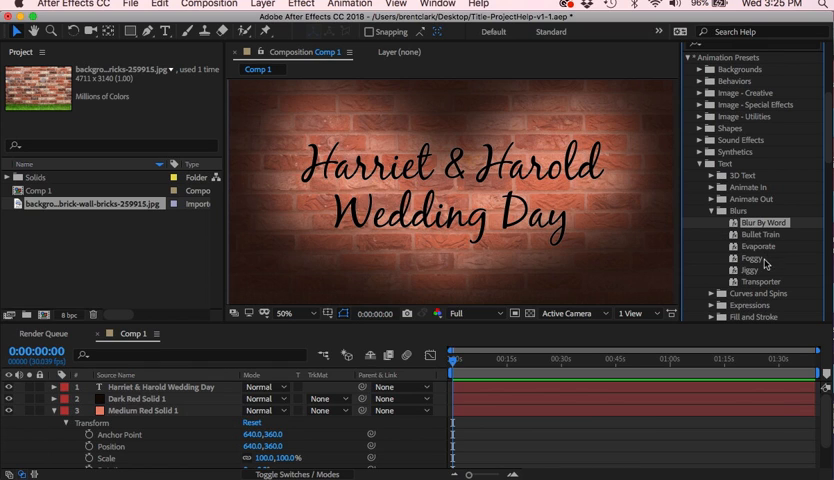
pyautogui.click(760, 234)
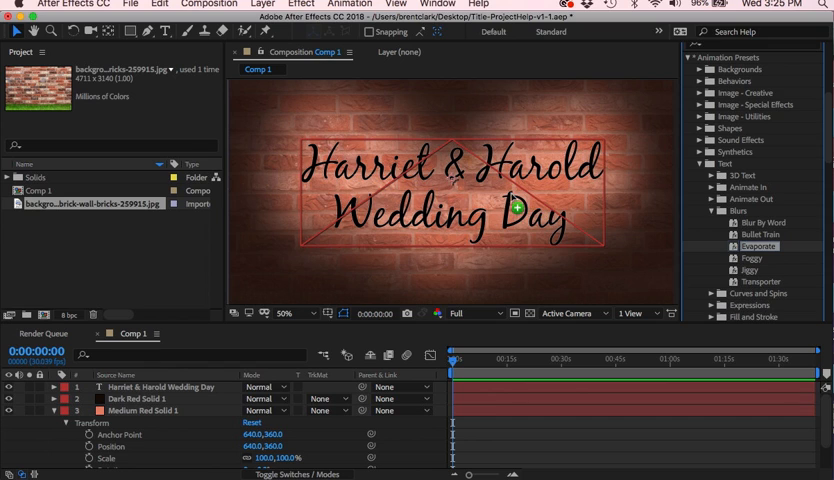
pyautogui.moveTo(512, 190)
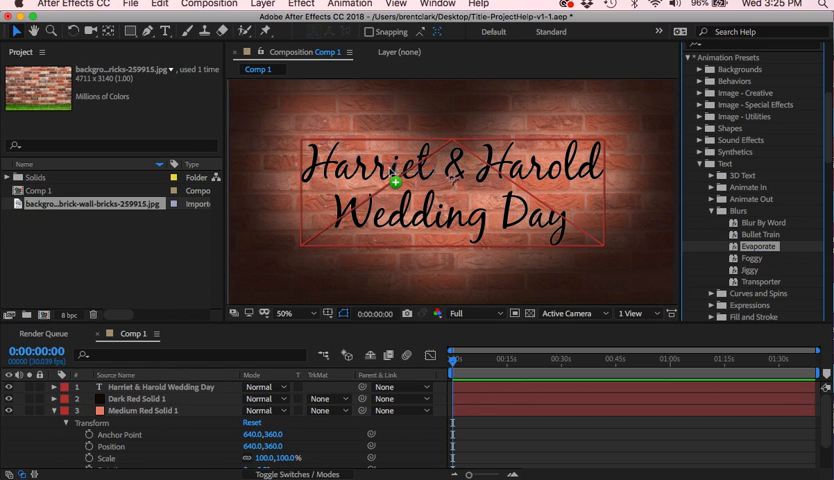
pyautogui.click(156, 386)
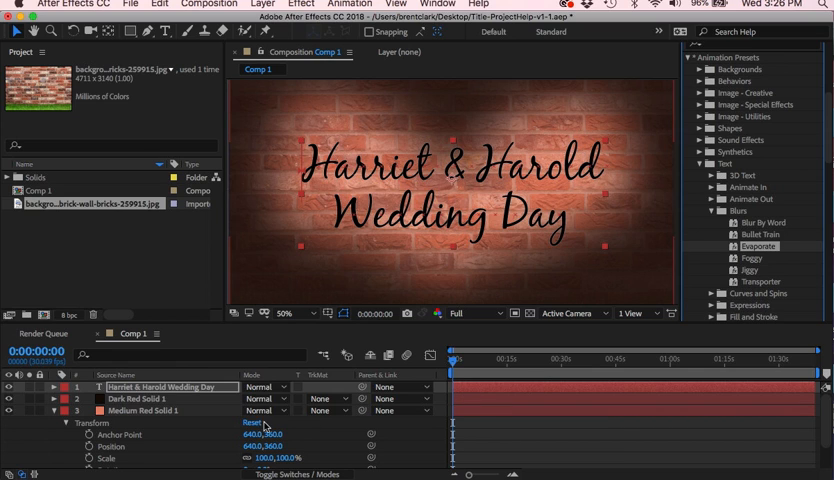
# Expand the title's animator and scrub to preview the Offset keyframes blurring it in.
pyautogui.click(68, 386)
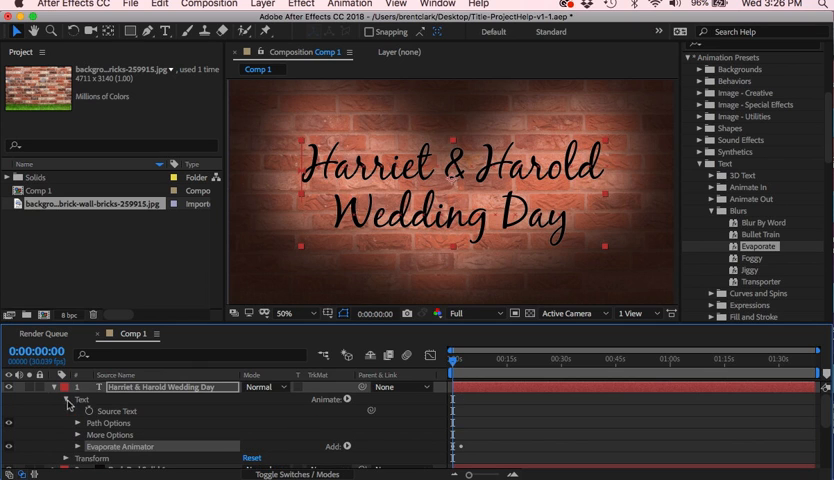
pyautogui.moveTo(470, 456)
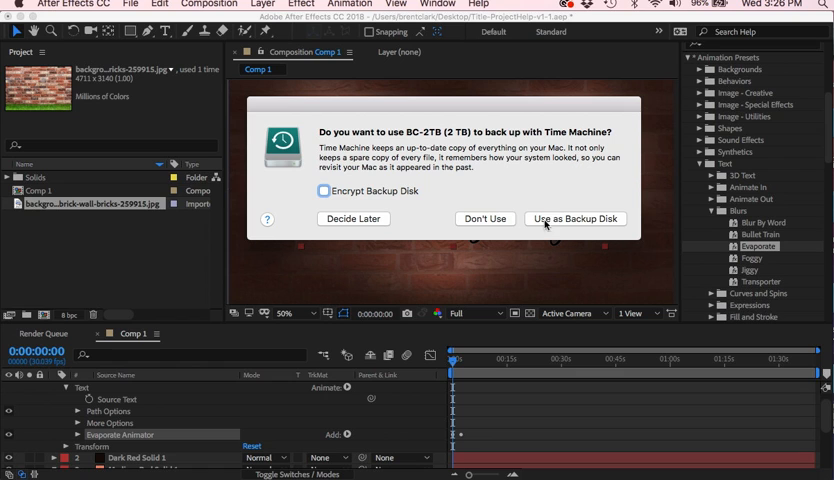
pyautogui.moveTo(566, 220)
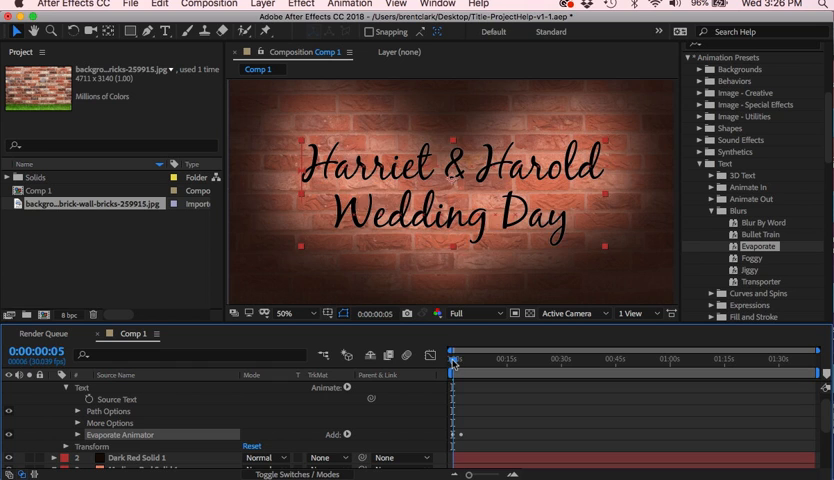
pyautogui.moveTo(452, 358); pyautogui.dragTo(460, 358)
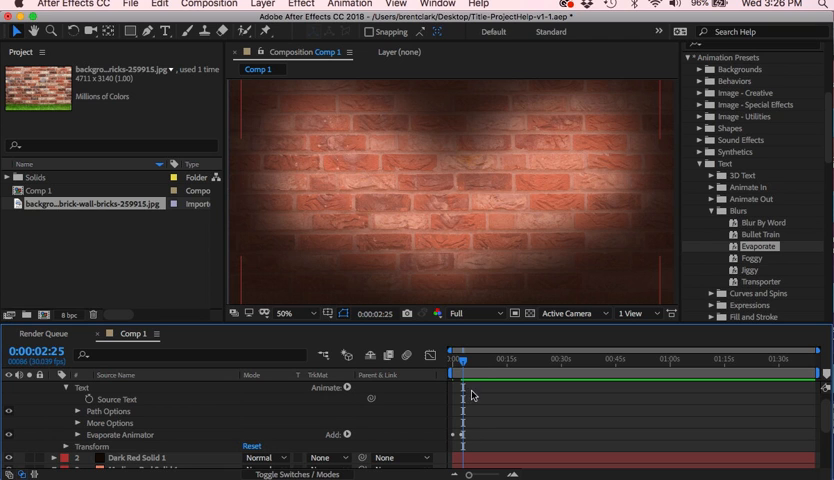
pyautogui.moveTo(460, 360); pyautogui.dragTo(456, 360)
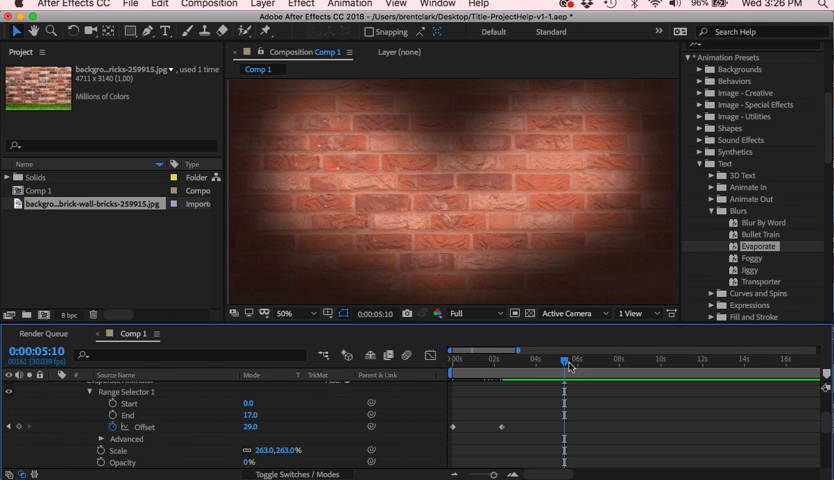
# Copy the Offset keyframe and move the second one to 0:00:00:14 for a 14-frame transition.
pyautogui.moveTo(570, 366); pyautogui.dragTo(458, 366)
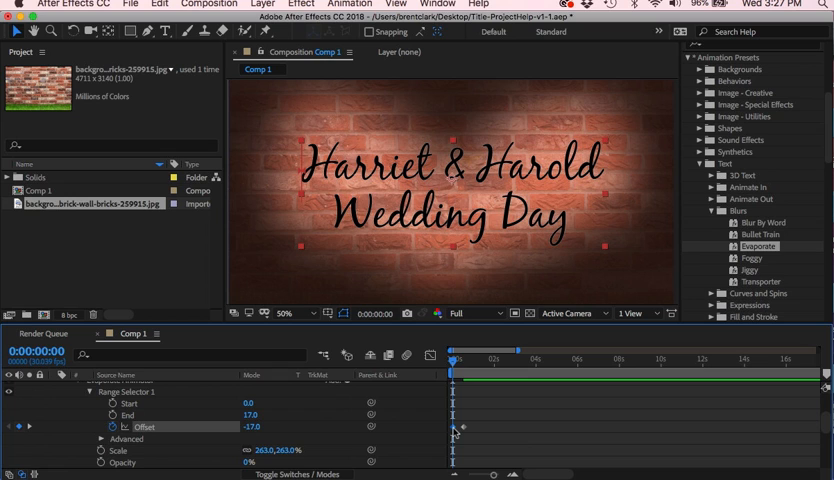
pyautogui.moveTo(468, 392)
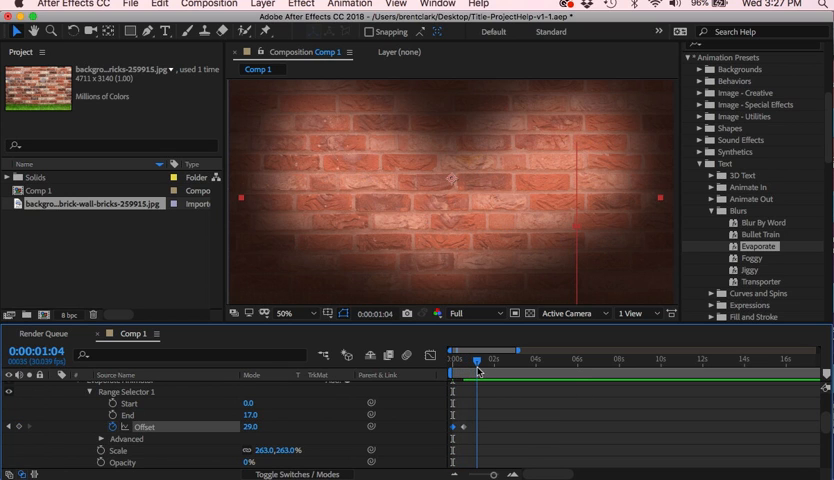
pyautogui.click(160, 4)
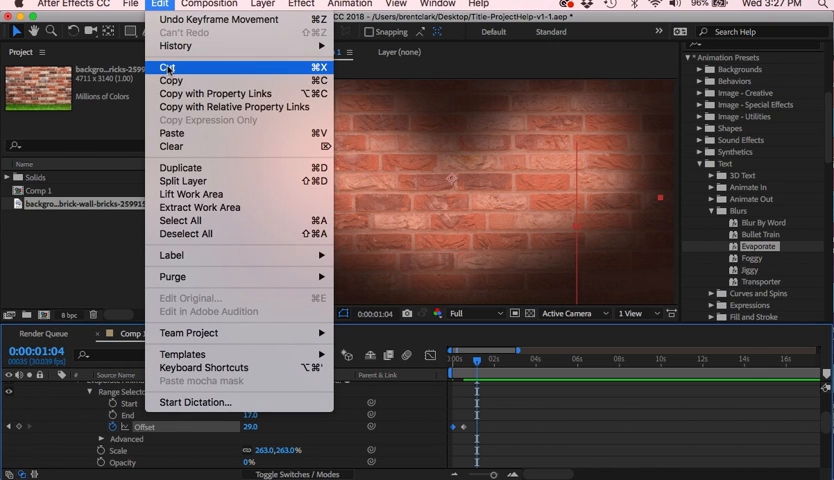
pyautogui.click(168, 68)
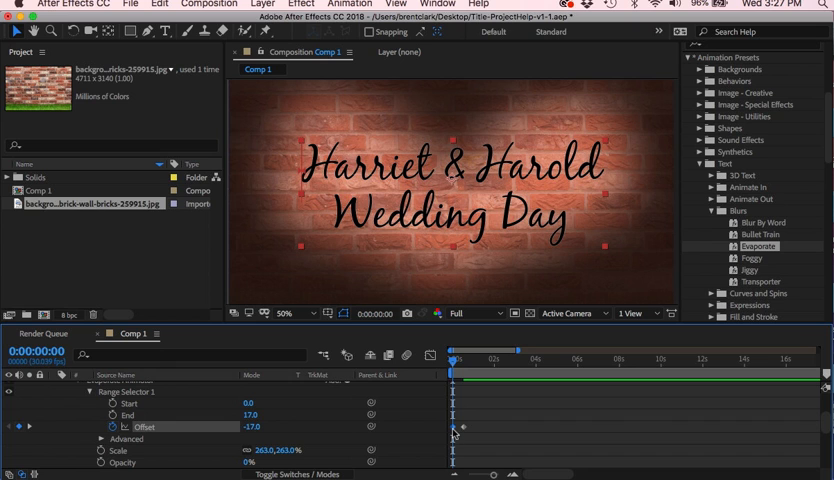
pyautogui.click(160, 4)
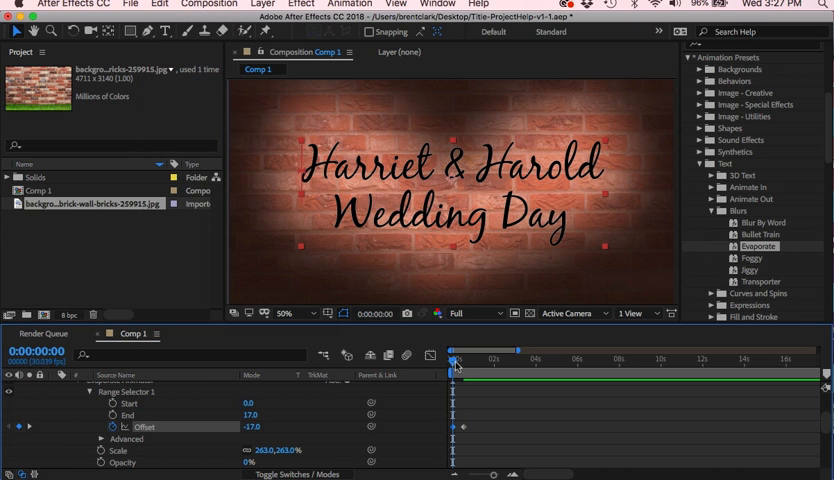
pyautogui.moveTo(458, 360); pyautogui.dragTo(478, 360)
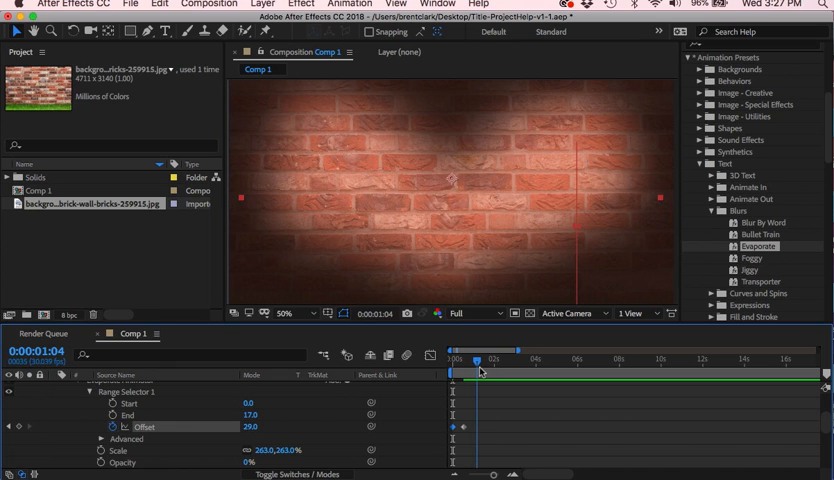
pyautogui.click(160, 4)
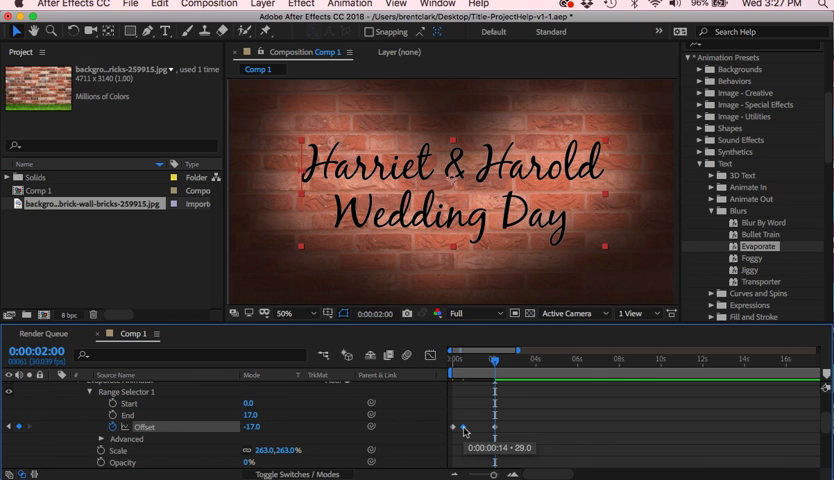
pyautogui.moveTo(492, 368); pyautogui.dragTo(460, 368)
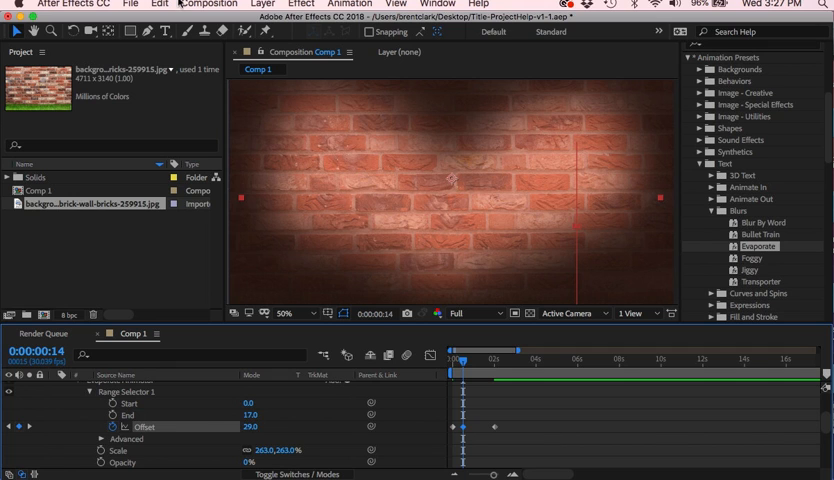
# Scrub the timeline to check the title's blur-in animation timing.
pyautogui.click(160, 4)
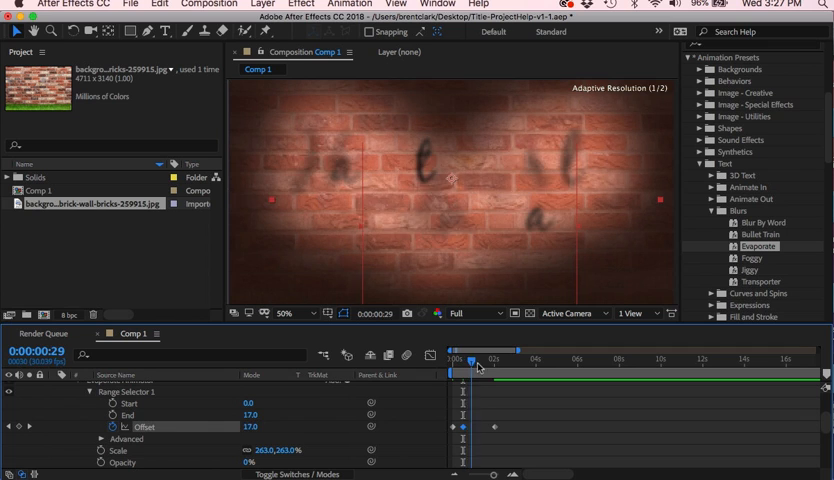
pyautogui.click(160, 4)
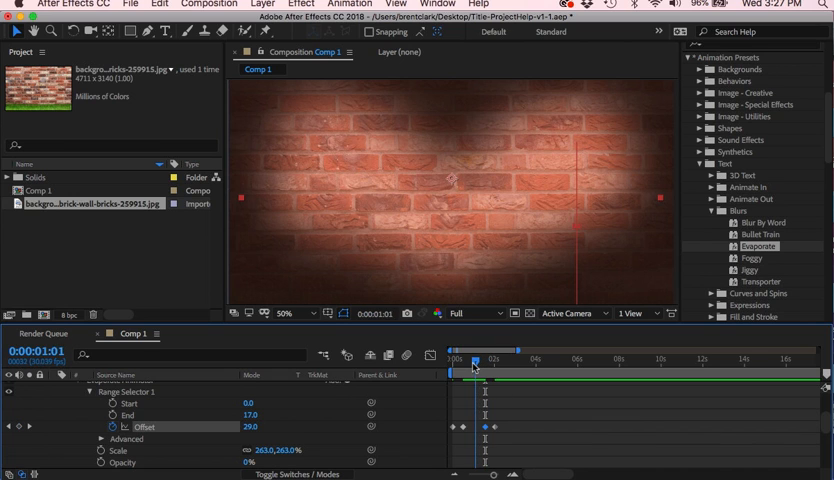
pyautogui.moveTo(474, 360); pyautogui.dragTo(494, 360)
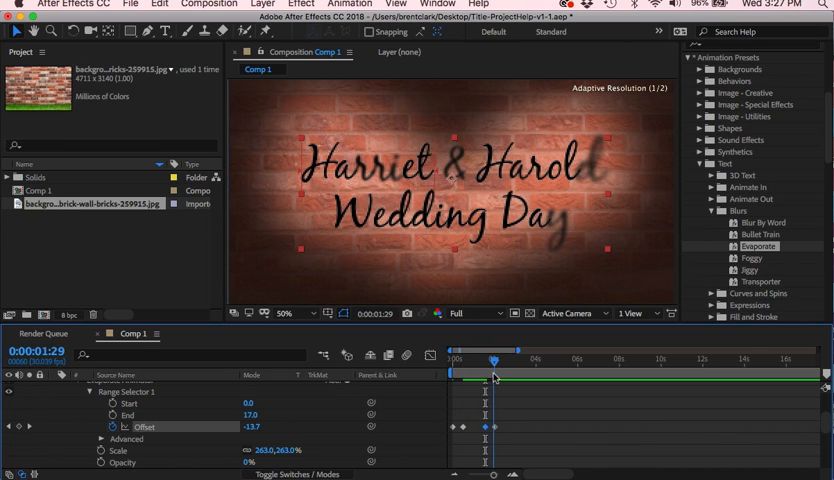
pyautogui.moveTo(494, 356); pyautogui.dragTo(456, 356)
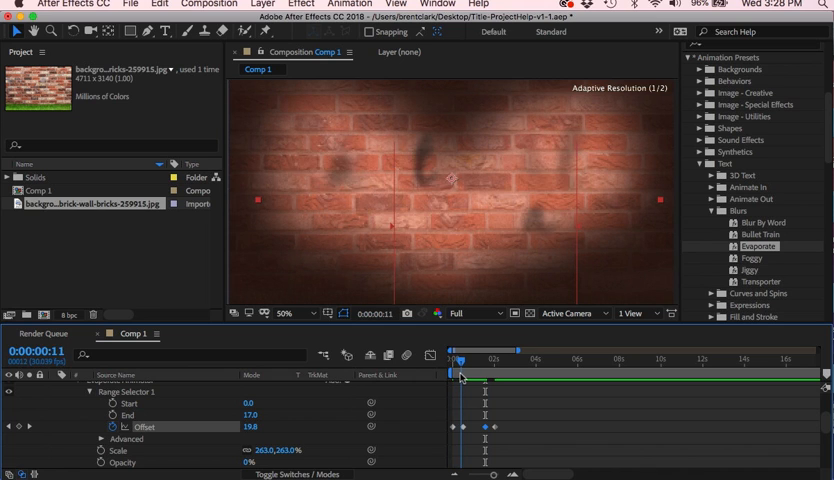
pyautogui.moveTo(462, 360); pyautogui.dragTo(486, 360)
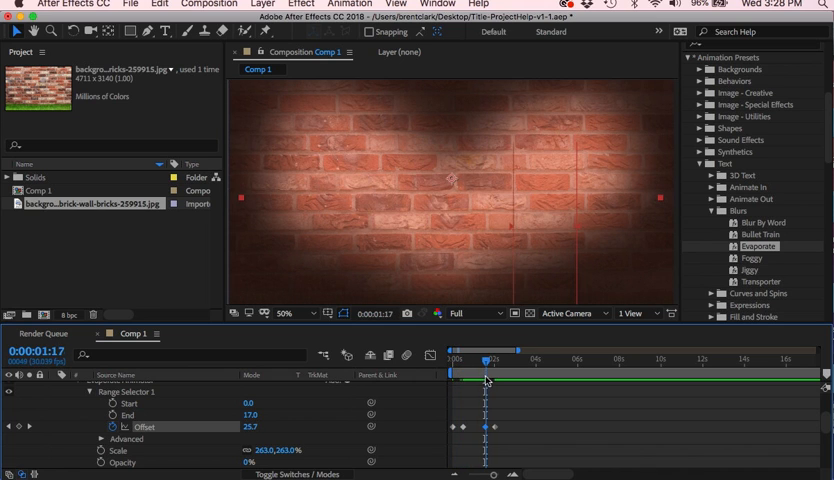
pyautogui.moveTo(488, 360); pyautogui.dragTo(492, 360)
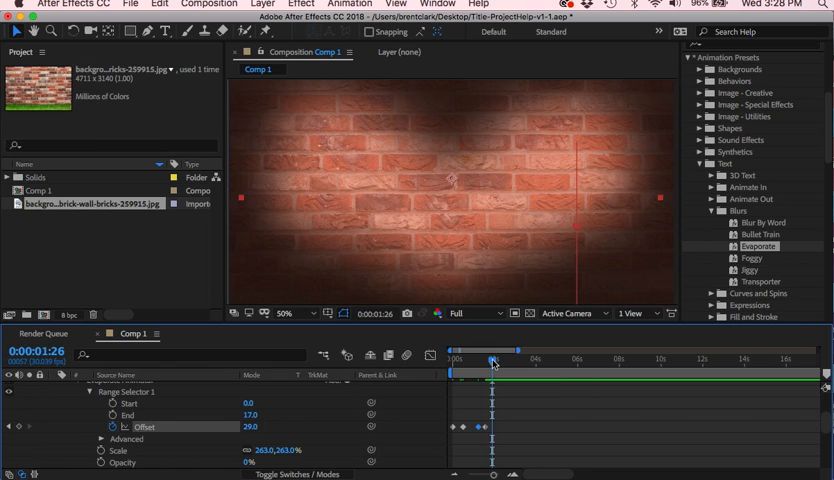
pyautogui.moveTo(492, 360); pyautogui.dragTo(476, 360)
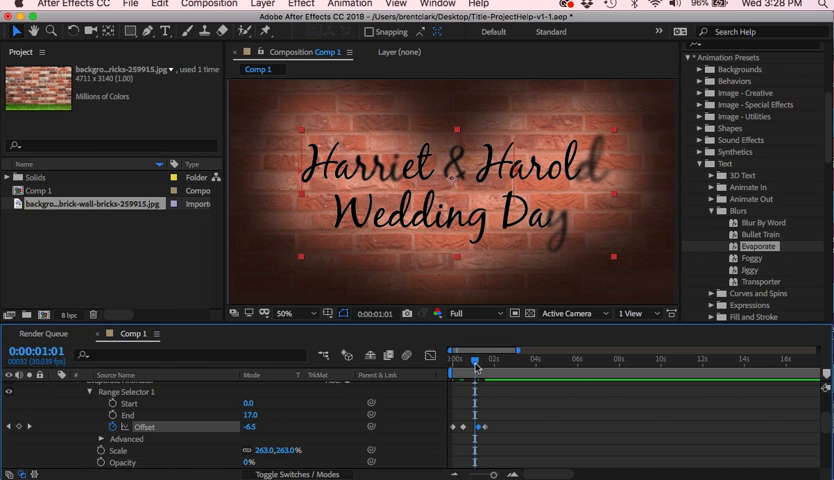
pyautogui.moveTo(476, 360); pyautogui.dragTo(460, 360)
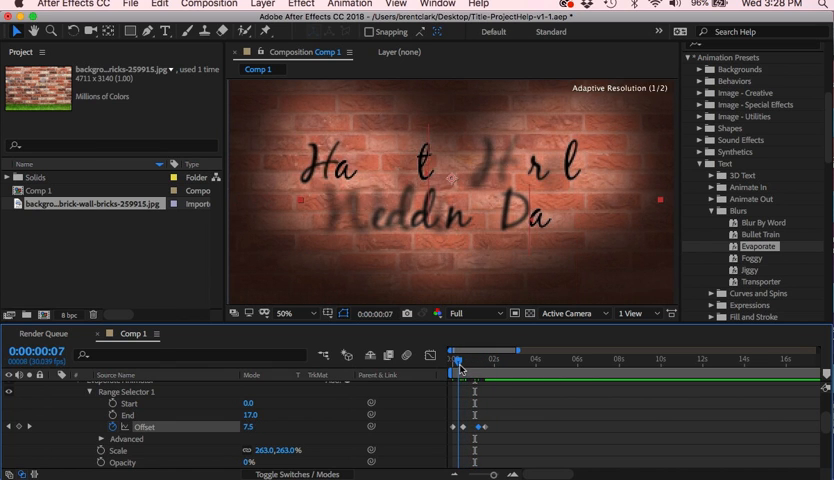
pyautogui.moveTo(456, 366); pyautogui.dragTo(466, 366)
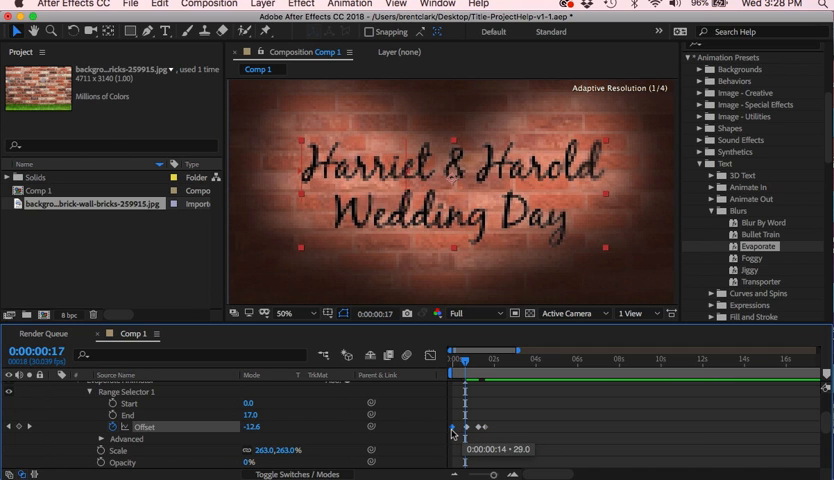
# Retime the Offset keyframes so the title starts hidden, reads fully, then blurs away by 1:22.
pyautogui.moveTo(456, 428); pyautogui.dragTo(464, 428)
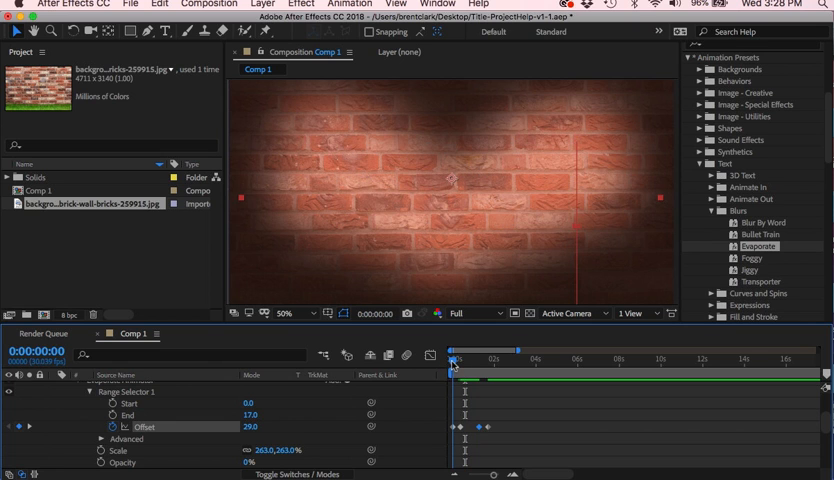
pyautogui.moveTo(460, 368); pyautogui.dragTo(464, 368)
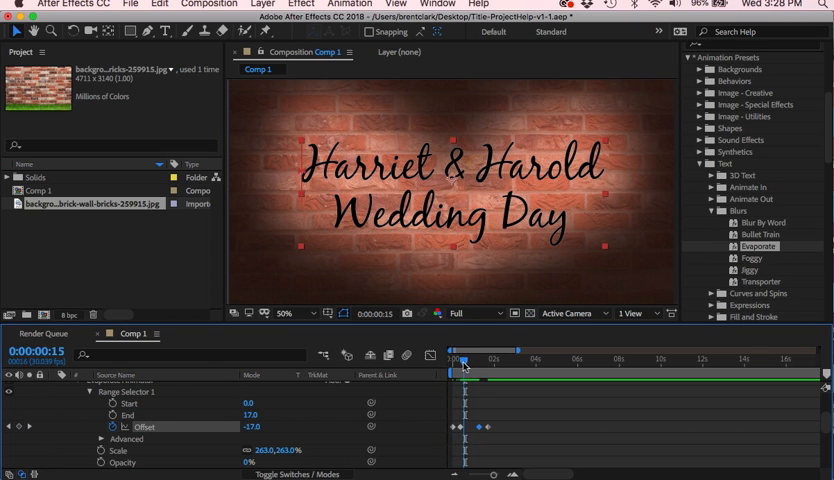
pyautogui.moveTo(464, 368); pyautogui.dragTo(480, 368)
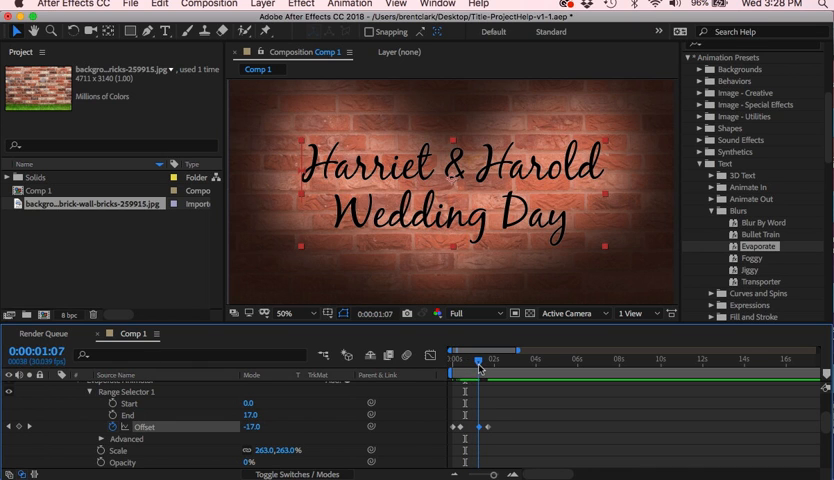
pyautogui.moveTo(480, 368); pyautogui.dragTo(490, 368)
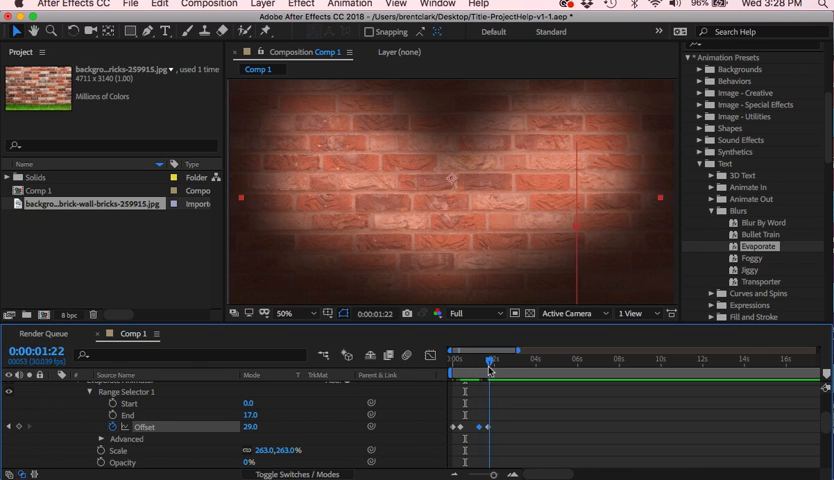
pyautogui.moveTo(490, 360); pyautogui.dragTo(468, 360)
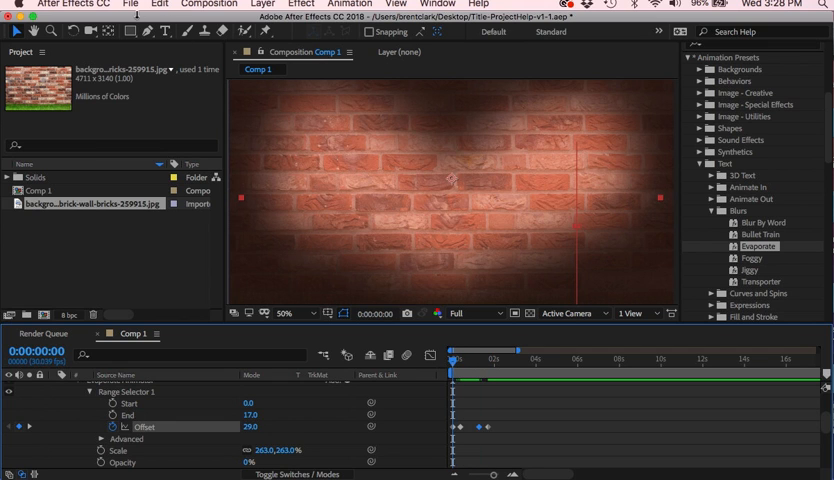
pyautogui.click(130, 4)
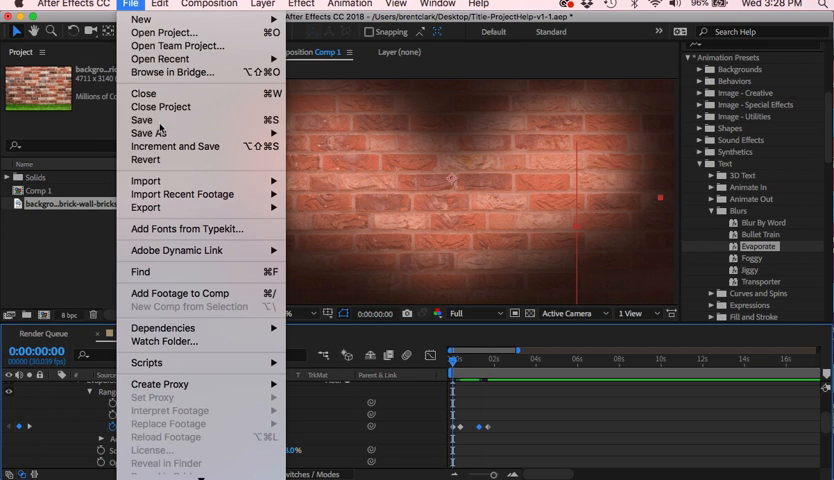